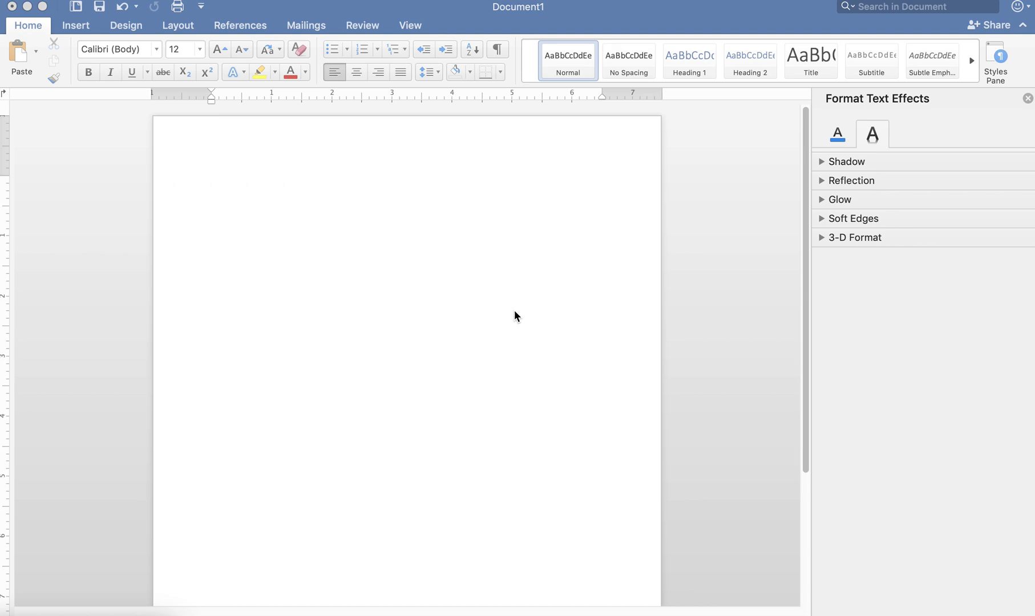
pyautogui.moveTo(536, 314)
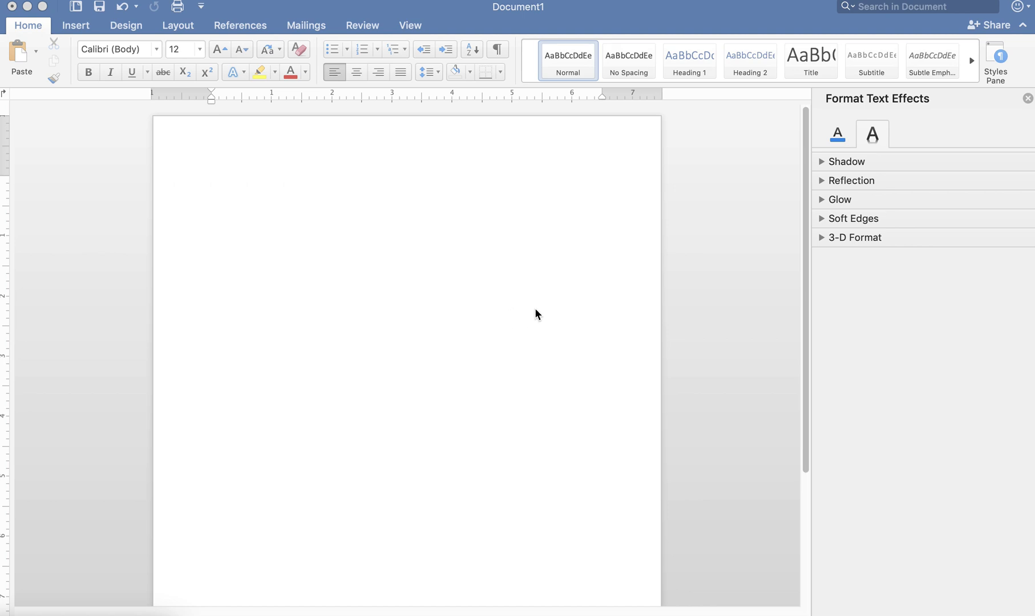
pyautogui.moveTo(515, 300)
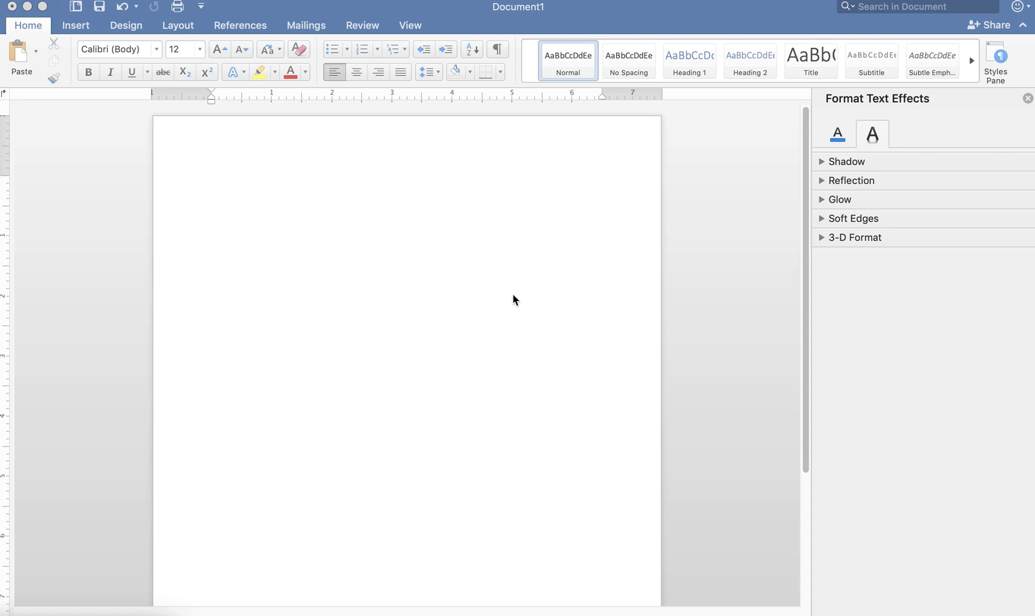
pyautogui.moveTo(515, 300)
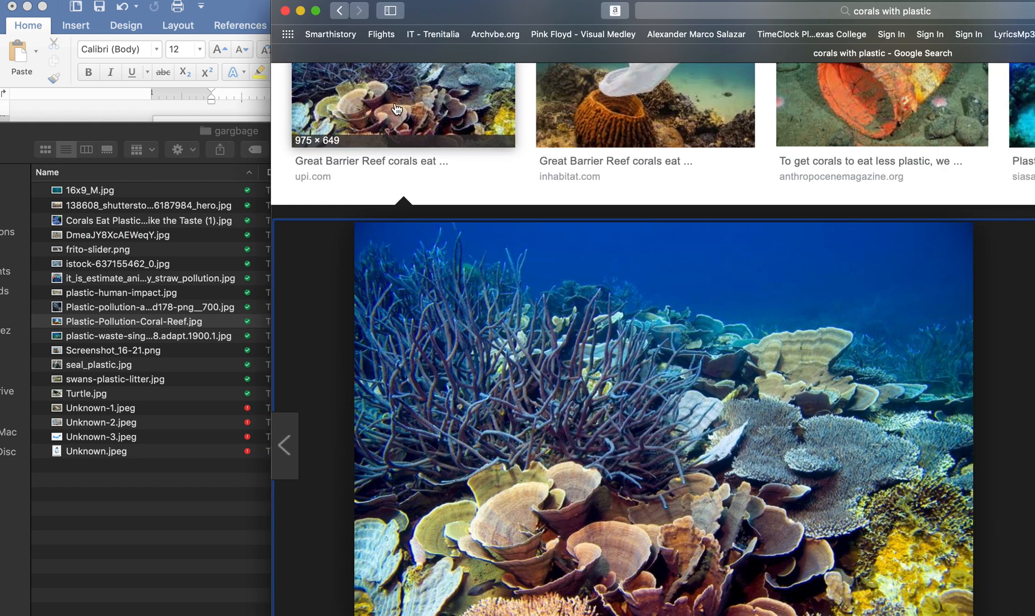
pyautogui.moveTo(153, 396)
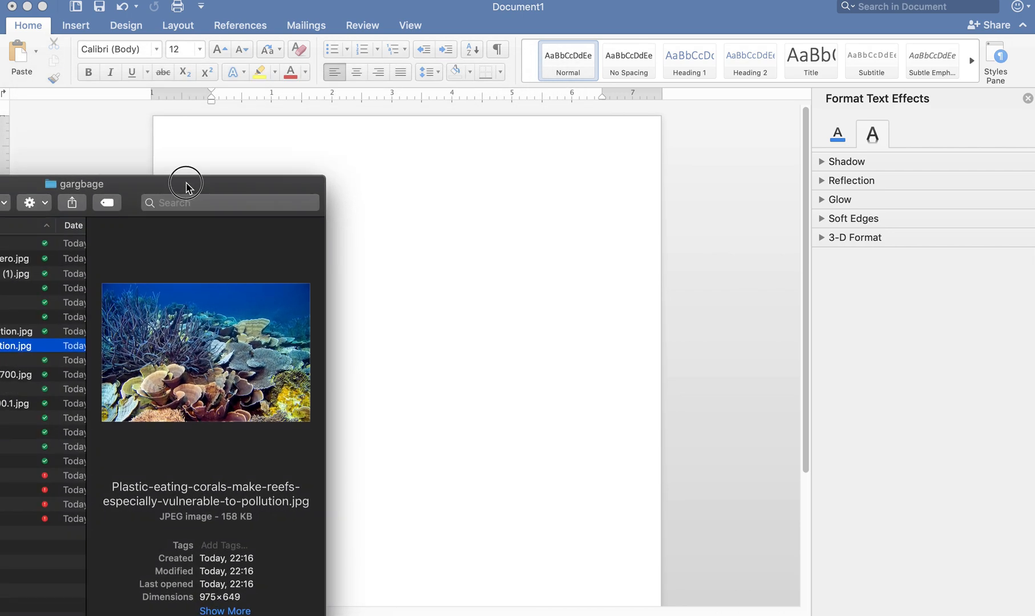
# Step: Drag the turtle, bottle-pile, coral and seahorse photos from the Finder folder onto the page
pyautogui.moveTo(187, 183); pyautogui.dragTo(22, 193)
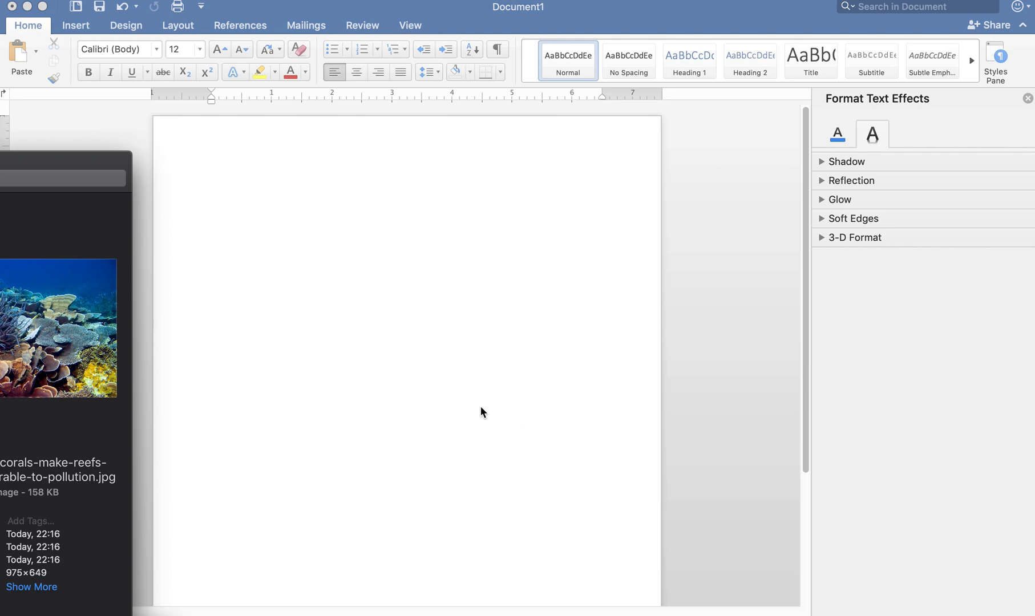
pyautogui.moveTo(71, 166)
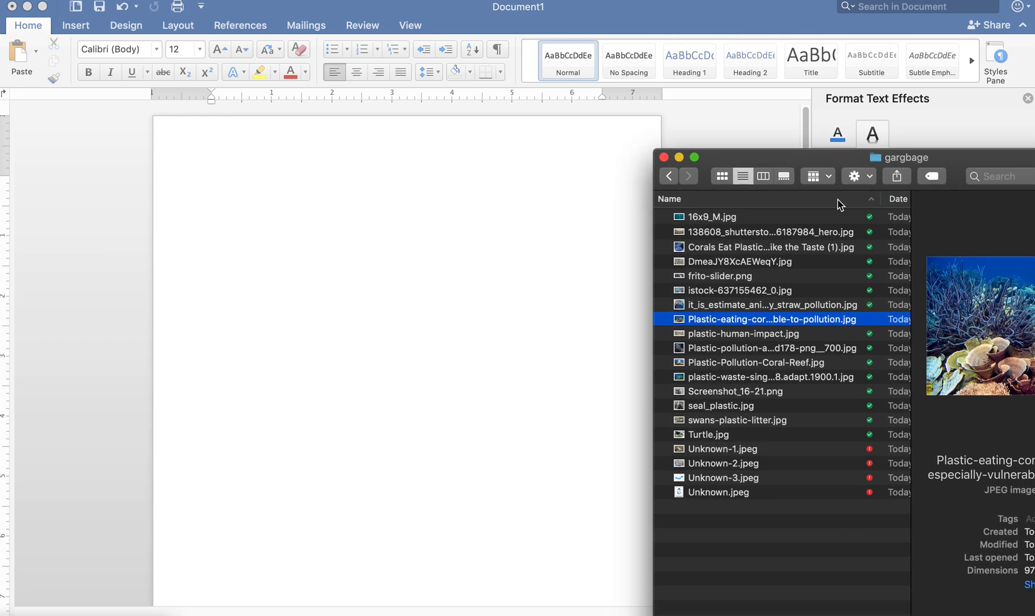
pyautogui.click(709, 435)
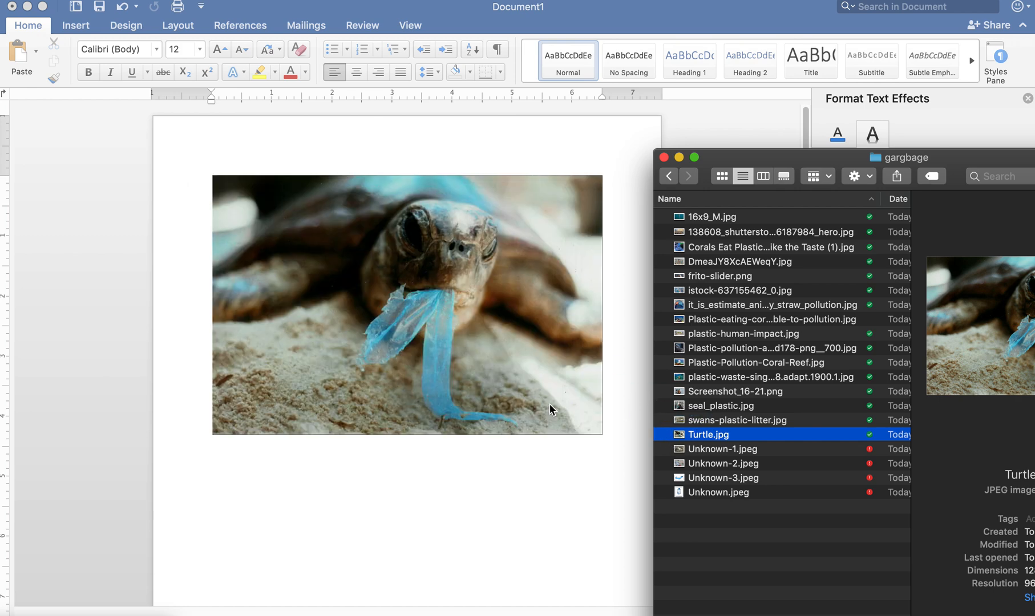
pyautogui.moveTo(670, 389)
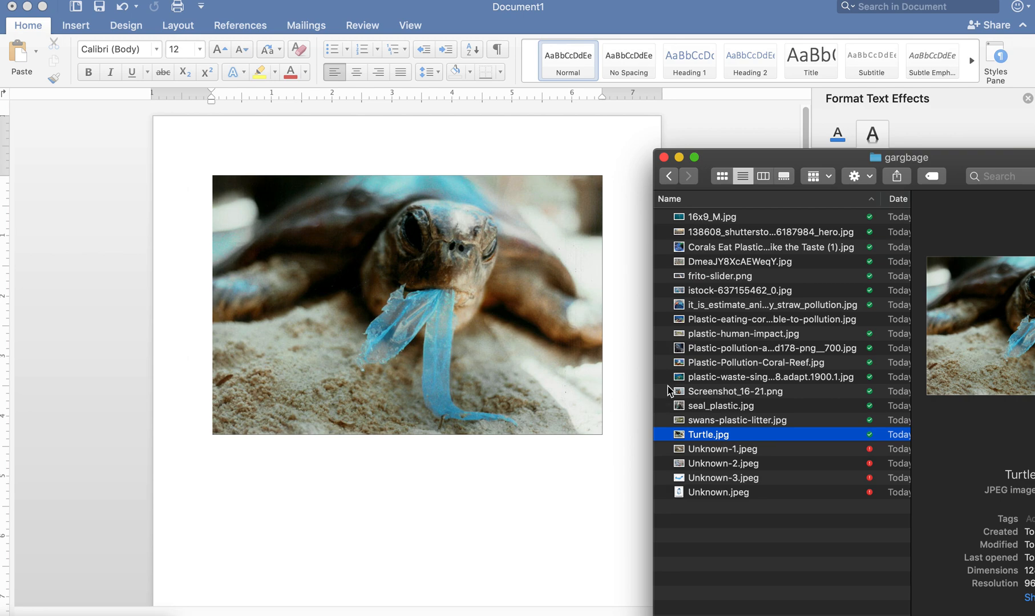
pyautogui.moveTo(724, 298)
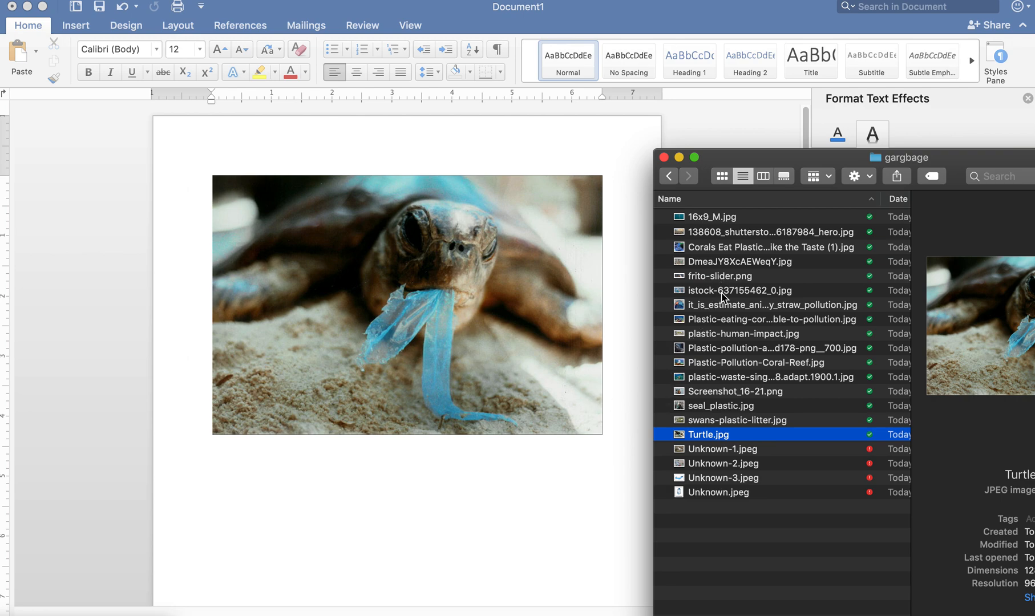
pyautogui.click(740, 291)
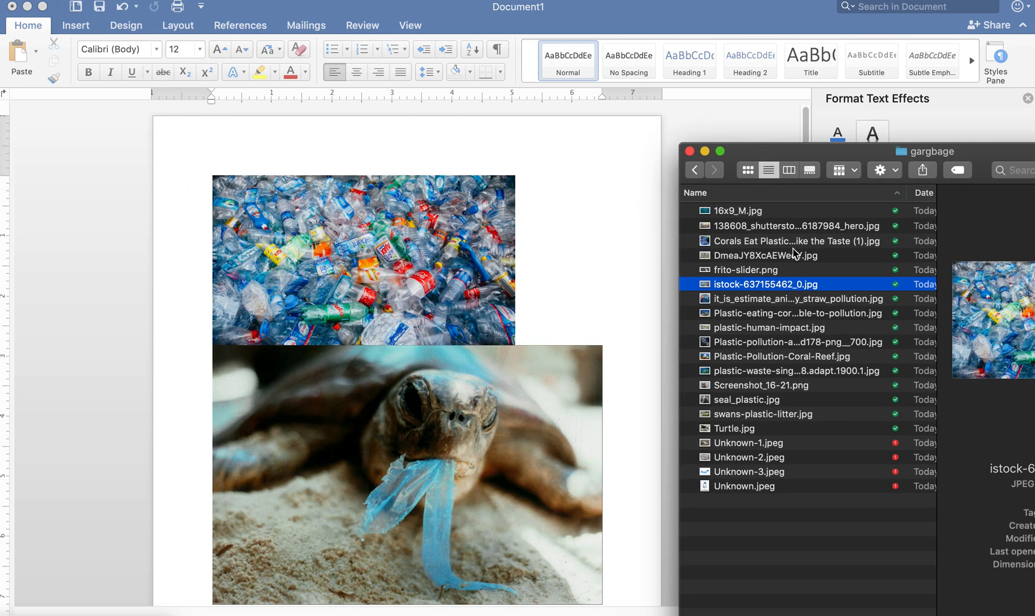
pyautogui.click(789, 241)
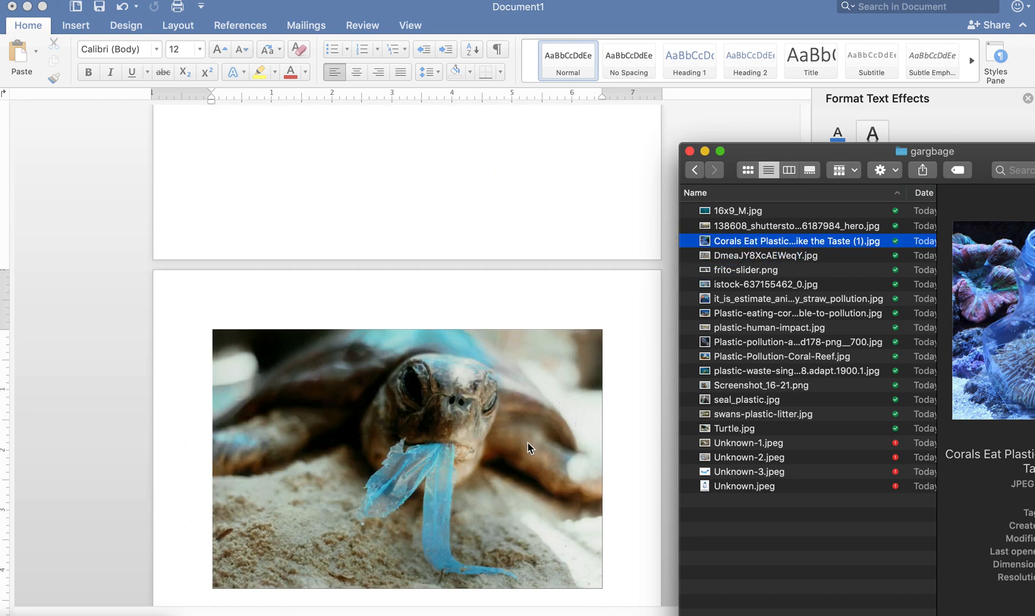
pyautogui.scroll(-3)
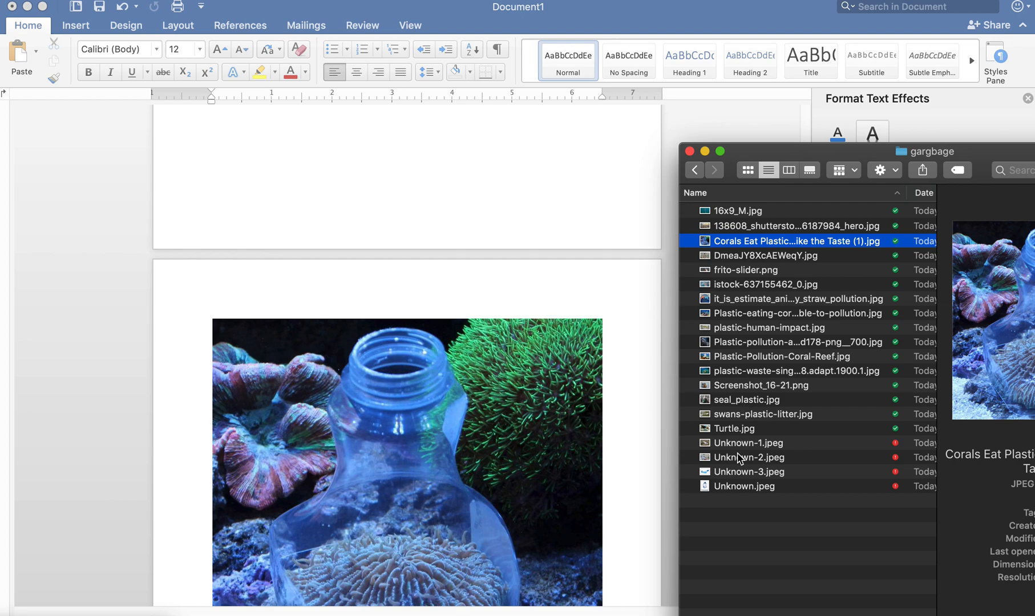
pyautogui.click(739, 210)
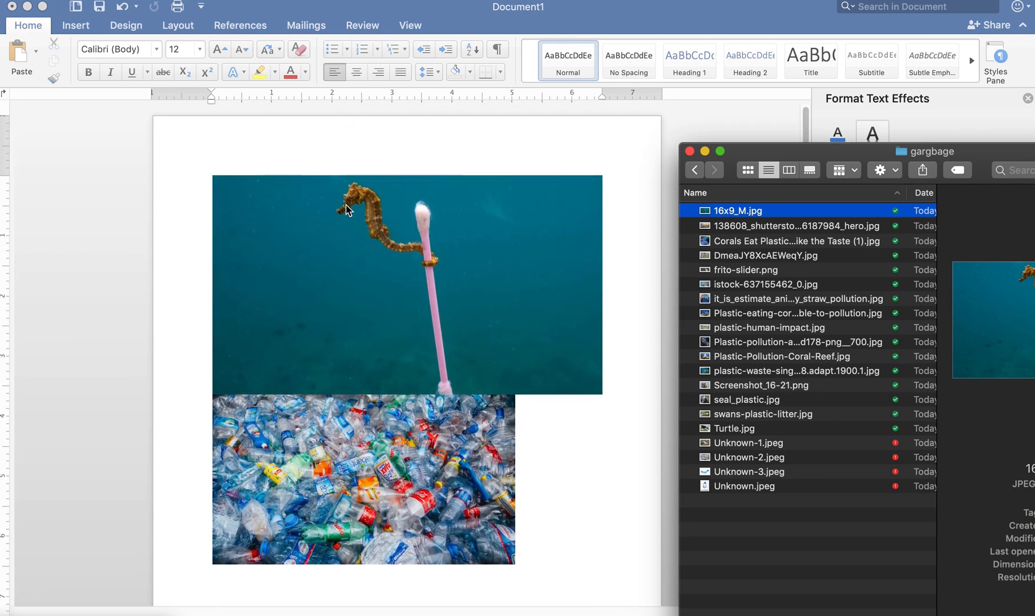
pyautogui.moveTo(527, 229)
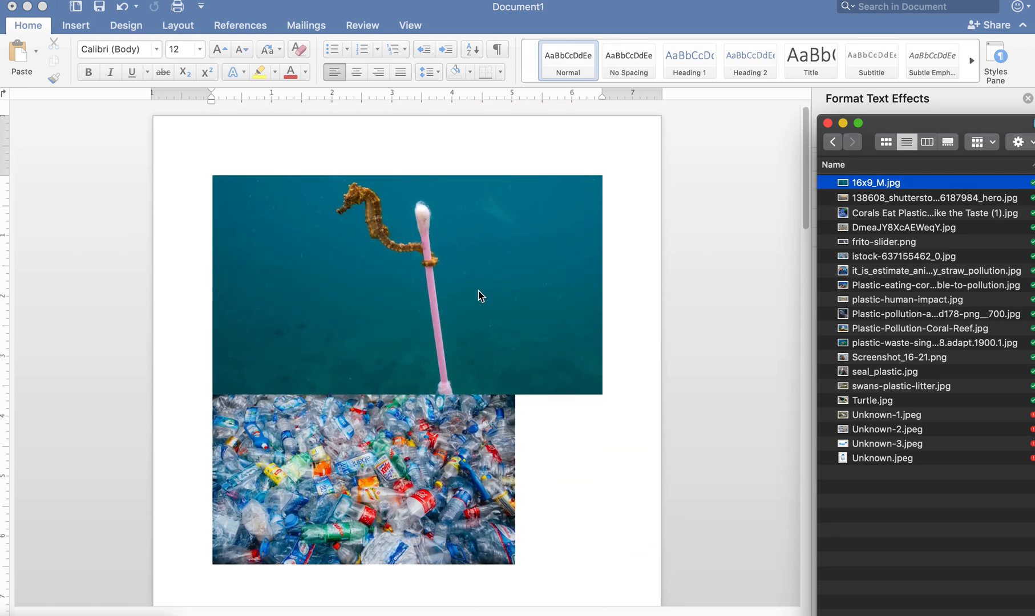
# Step: Select the seahorse picture in the document to bring up its Picture Format tools
pyautogui.click(872, 134)
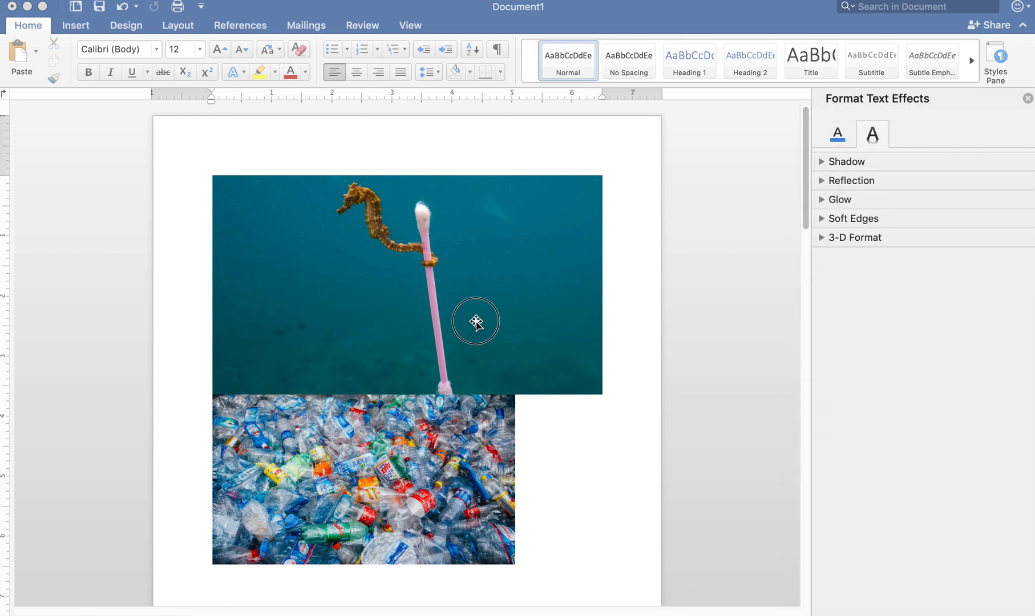
pyautogui.click(476, 322)
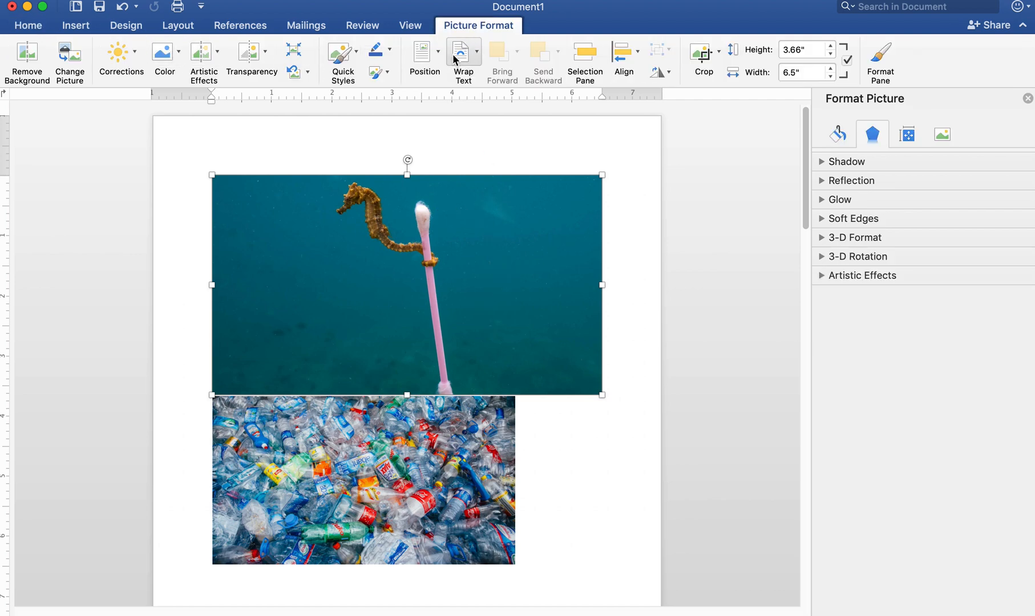
pyautogui.moveTo(463, 91)
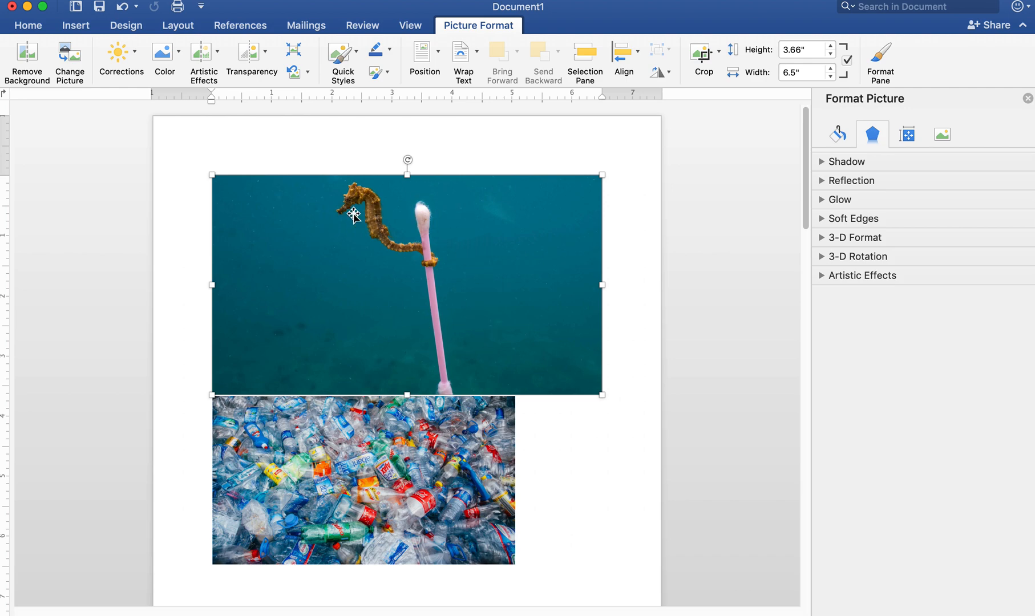
pyautogui.moveTo(303, 266)
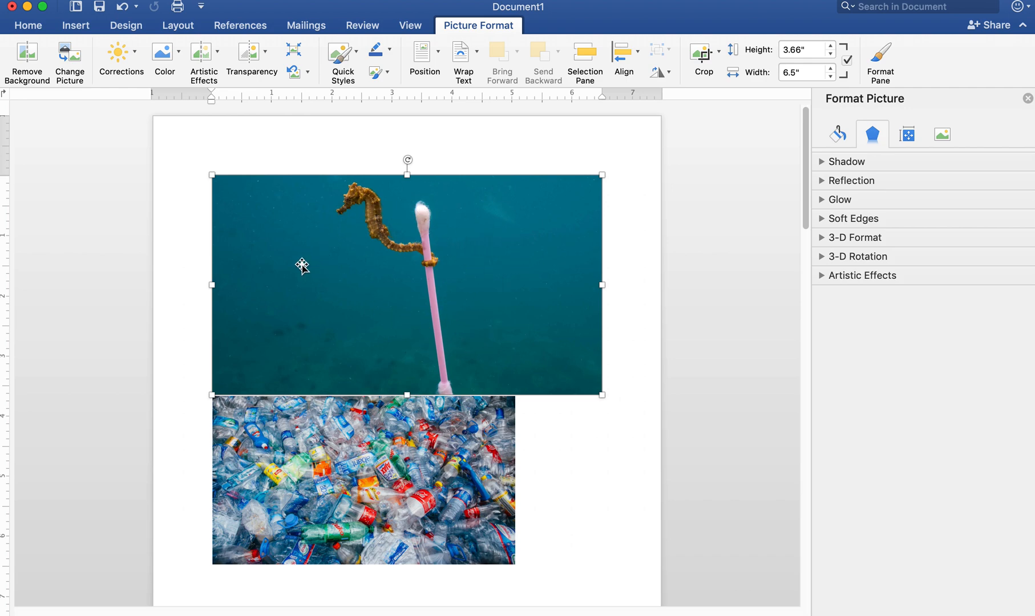
pyautogui.moveTo(531, 211)
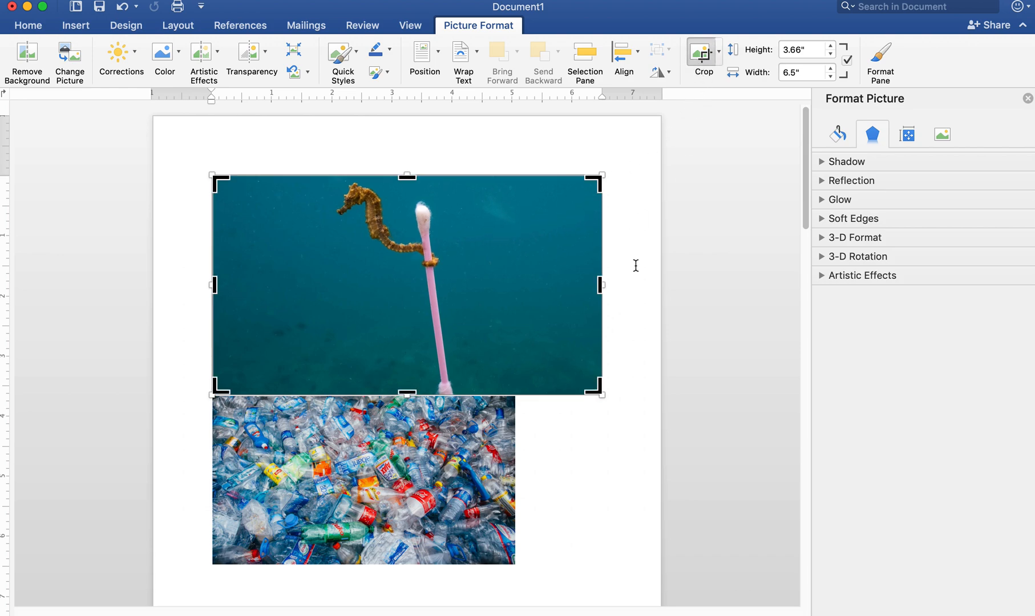
pyautogui.moveTo(600, 285)
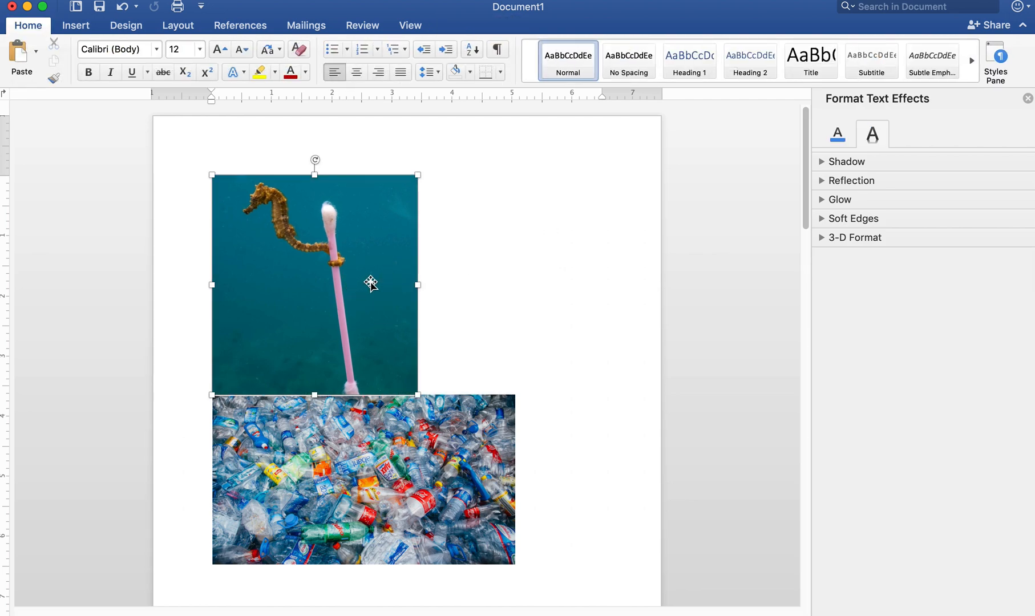
# Step: Set the seahorse picture to Wrap Text > In Front of Text, then bring up the bottle-pile picture's layout options
pyautogui.click(315, 283)
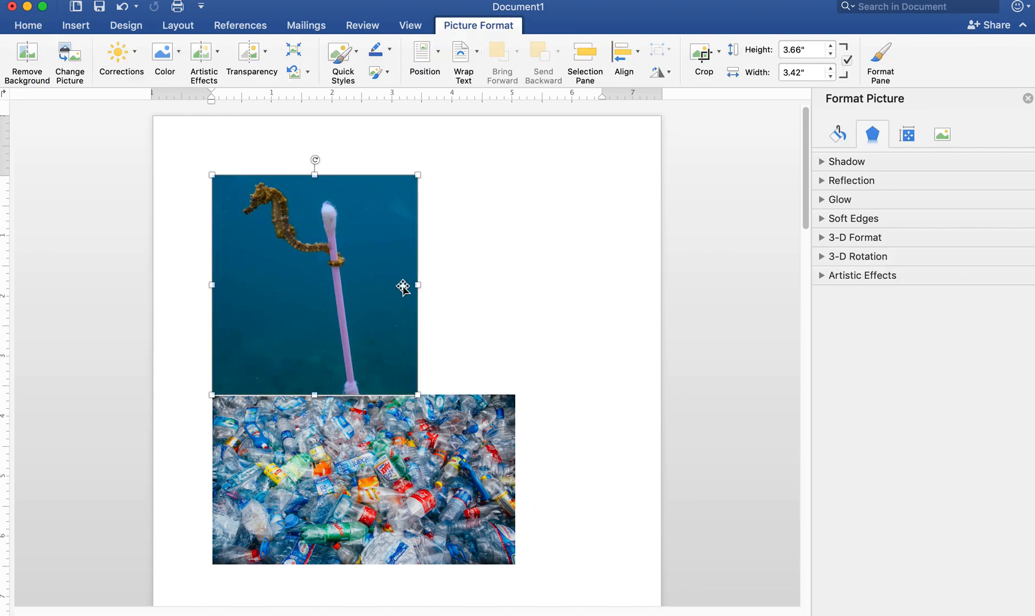
pyautogui.click(463, 286)
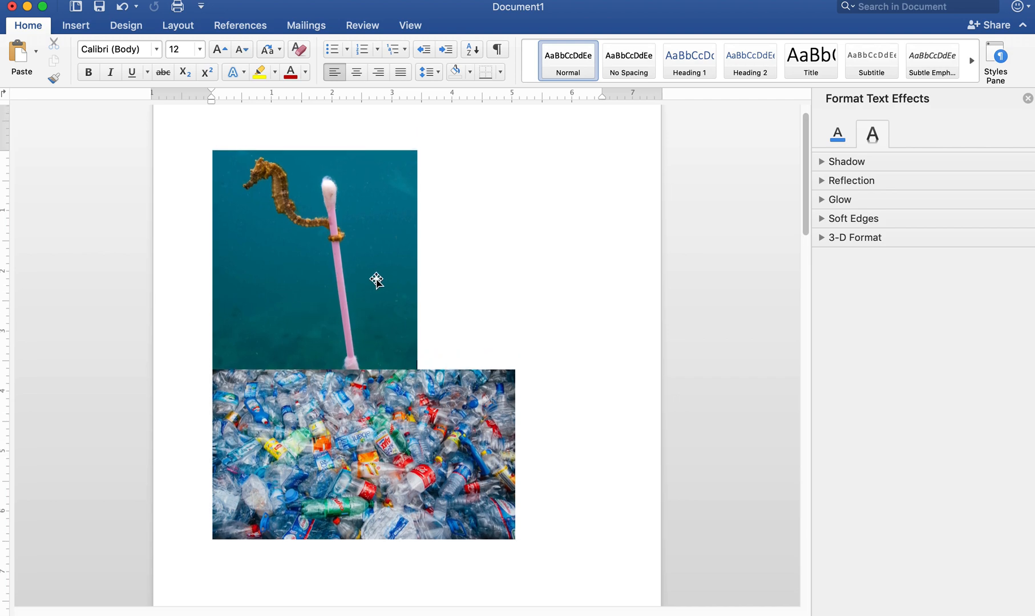
pyautogui.moveTo(376, 275)
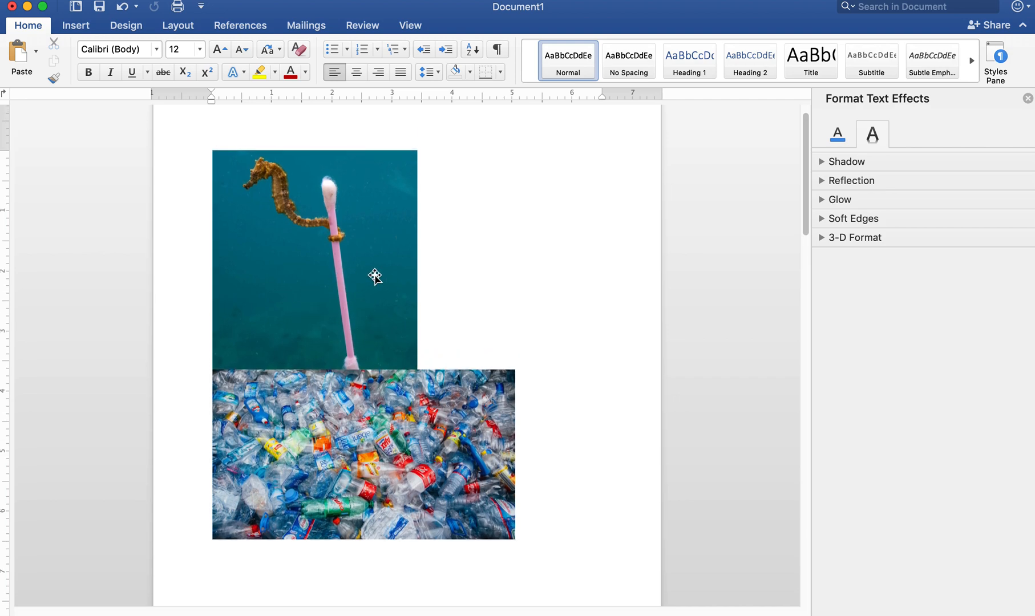
pyautogui.rightClick(374, 275)
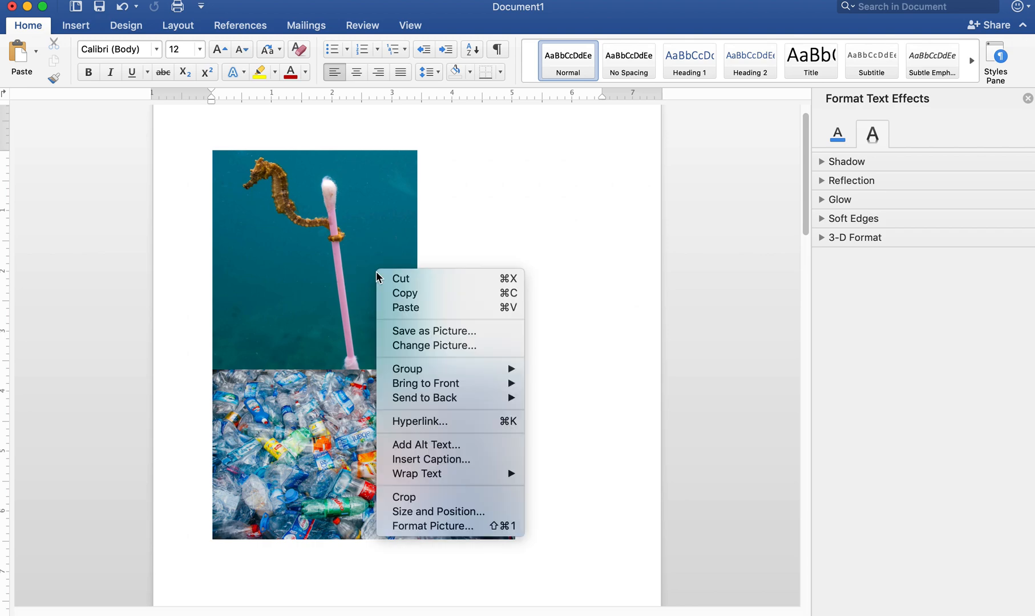
pyautogui.moveTo(420, 421)
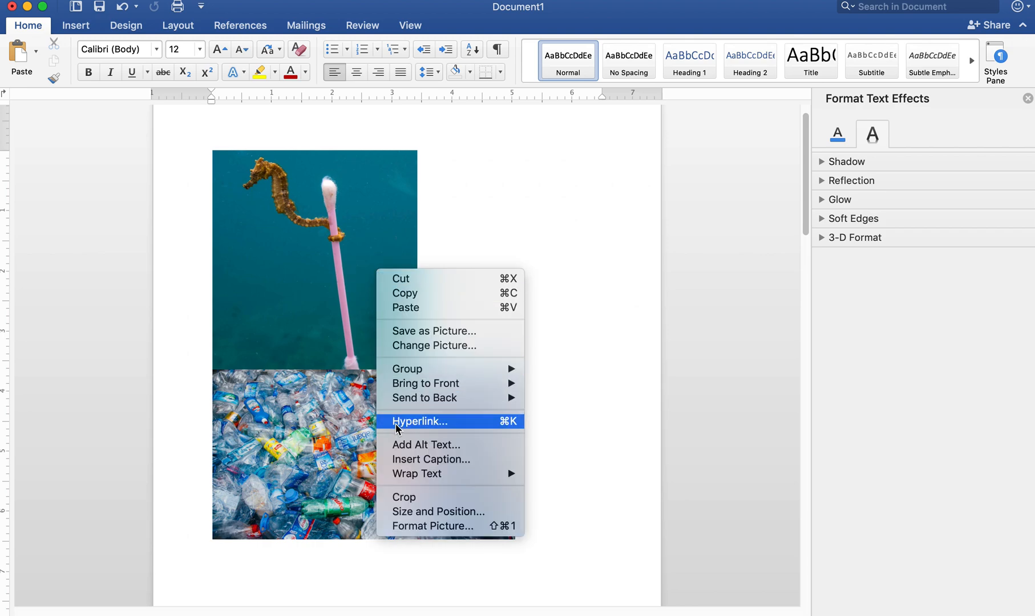
pyautogui.moveTo(409, 526)
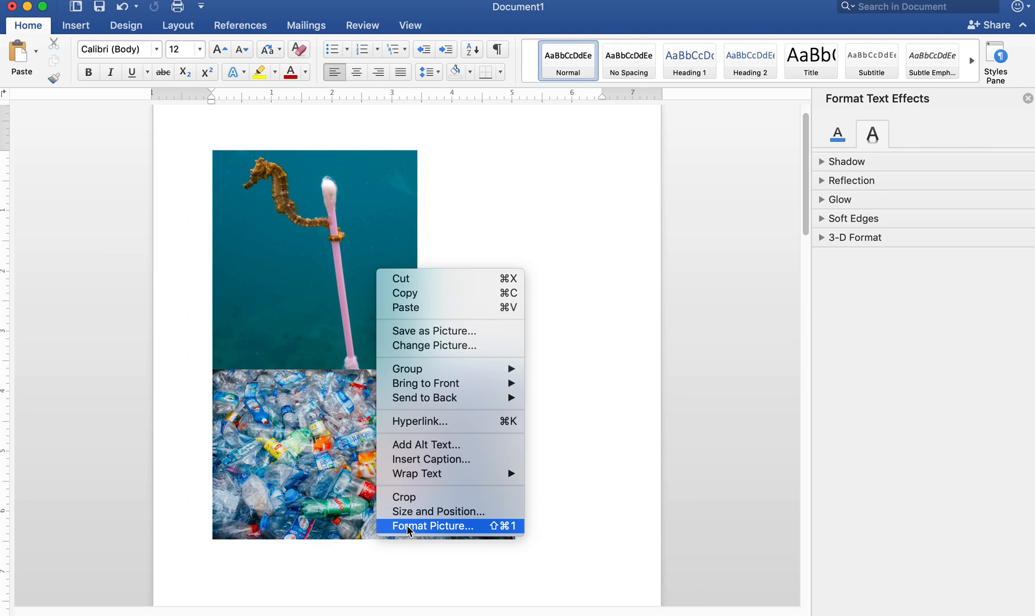
pyautogui.moveTo(425, 383)
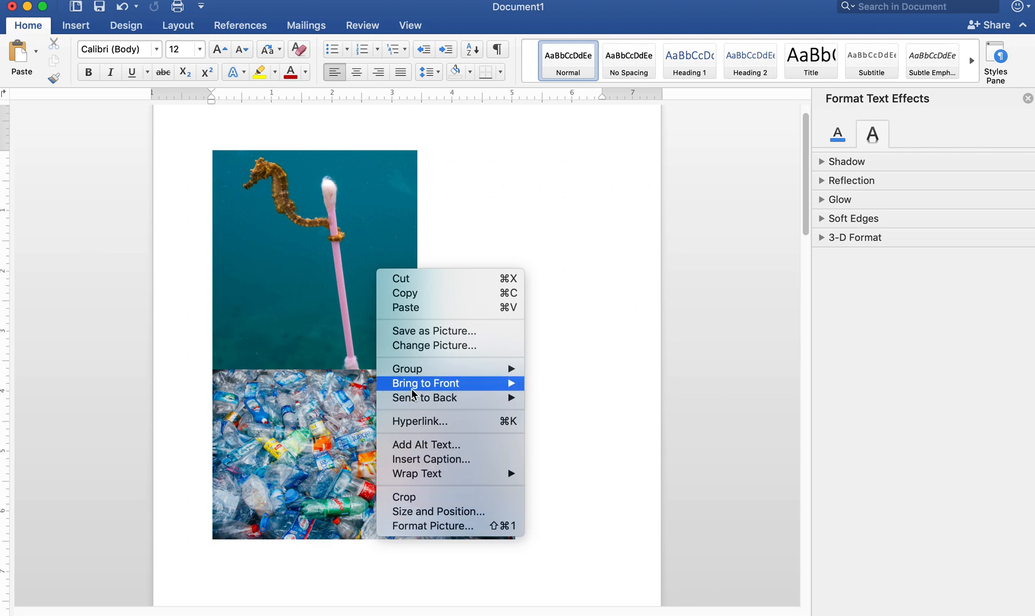
pyautogui.moveTo(422, 497)
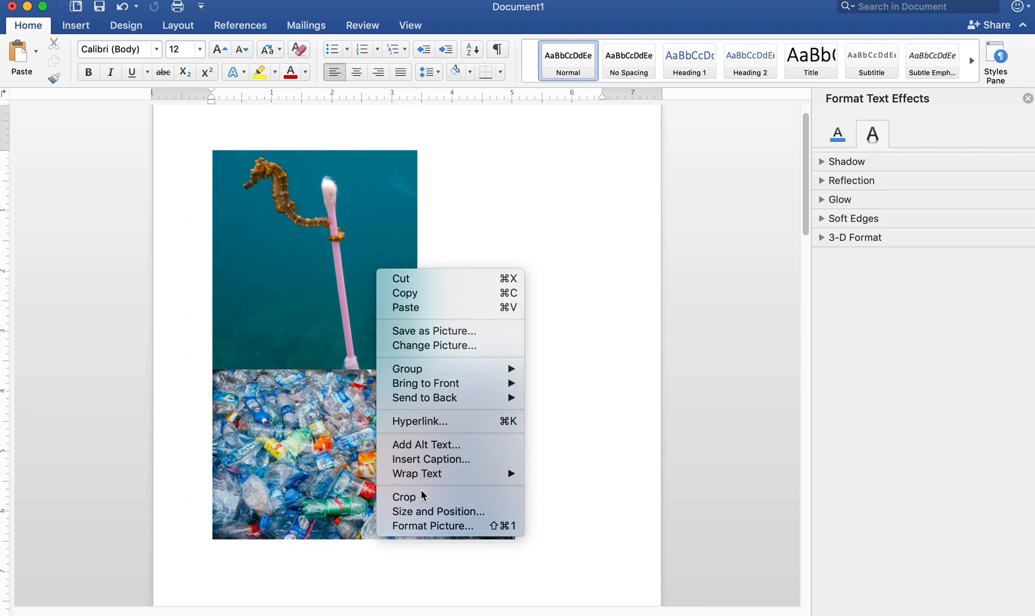
pyautogui.moveTo(417, 473)
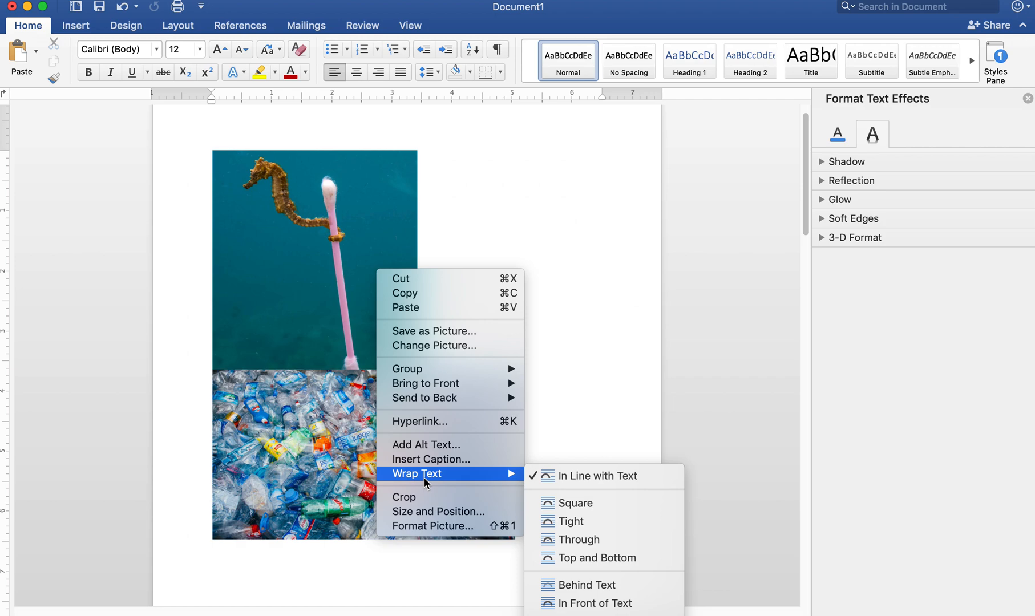
pyautogui.moveTo(464, 482)
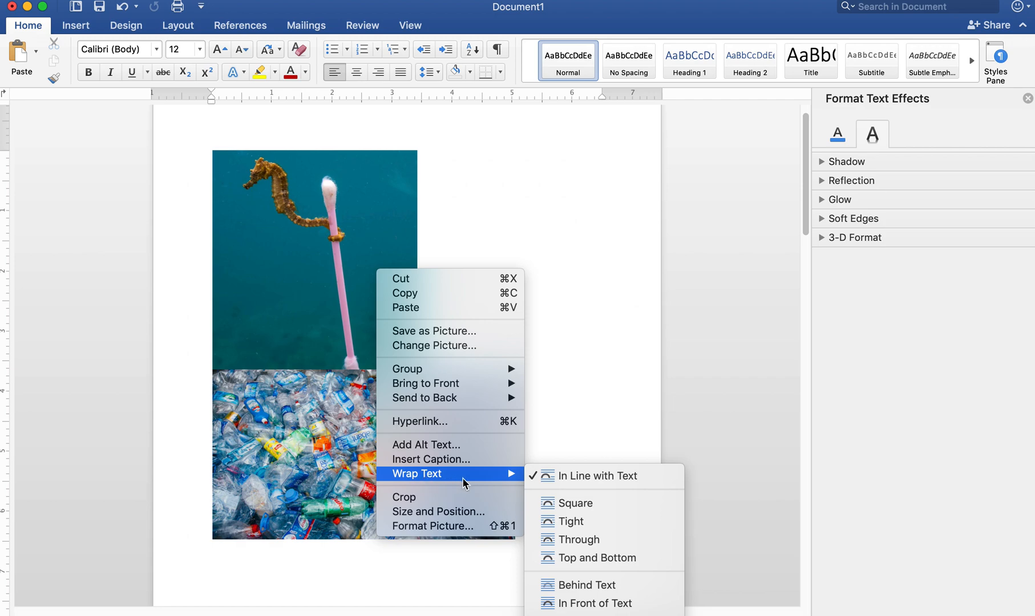
pyautogui.moveTo(598, 557)
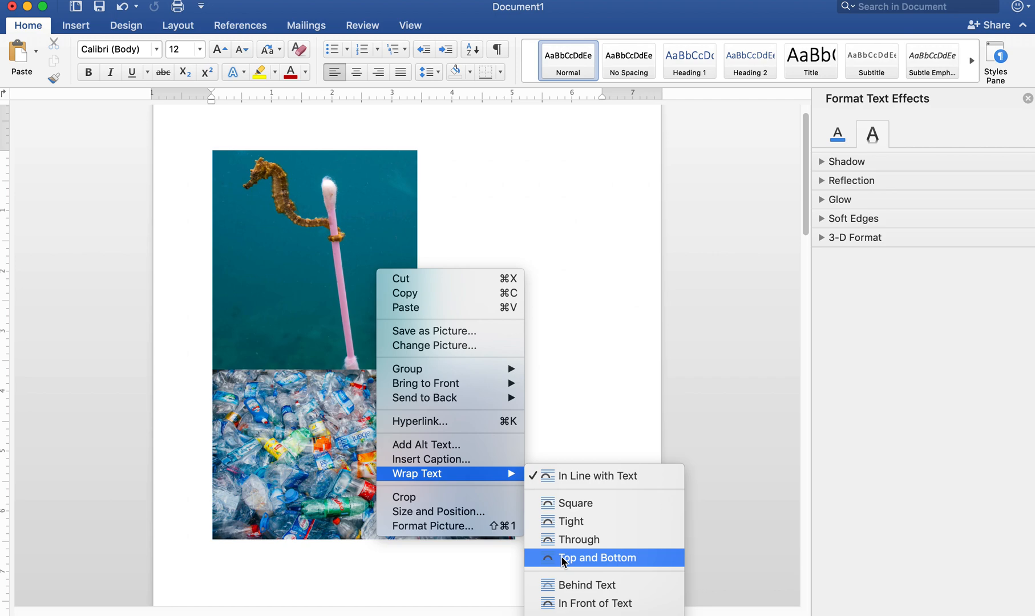
pyautogui.moveTo(563, 603)
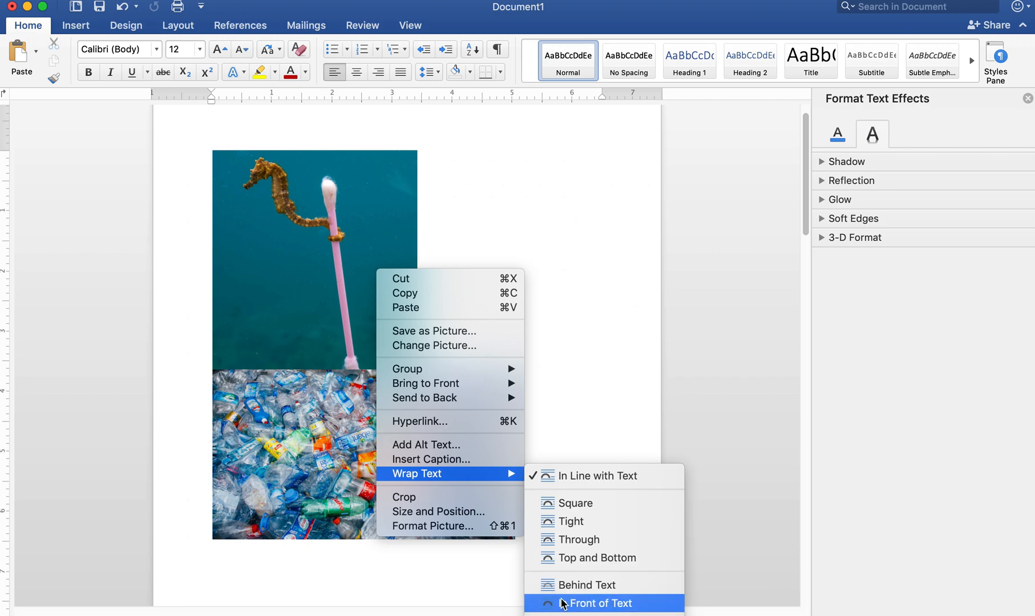
pyautogui.moveTo(572, 608)
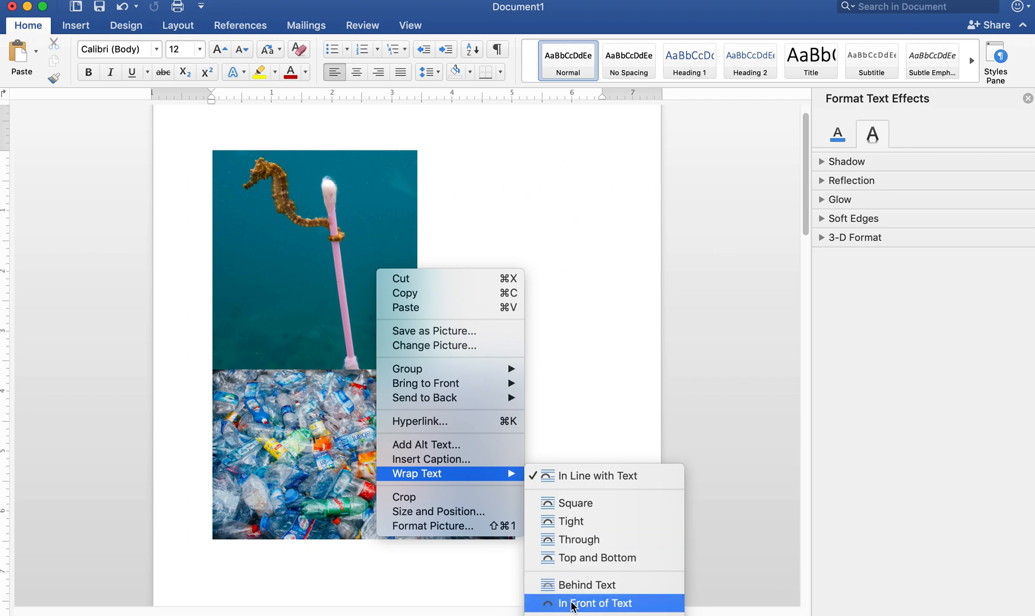
pyautogui.moveTo(578, 608)
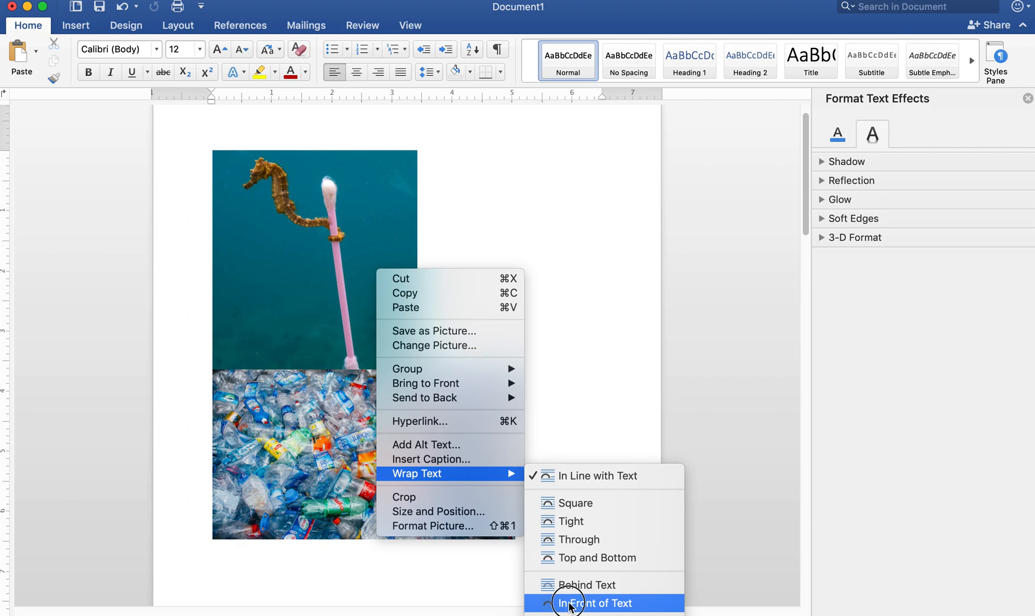
pyautogui.click(596, 603)
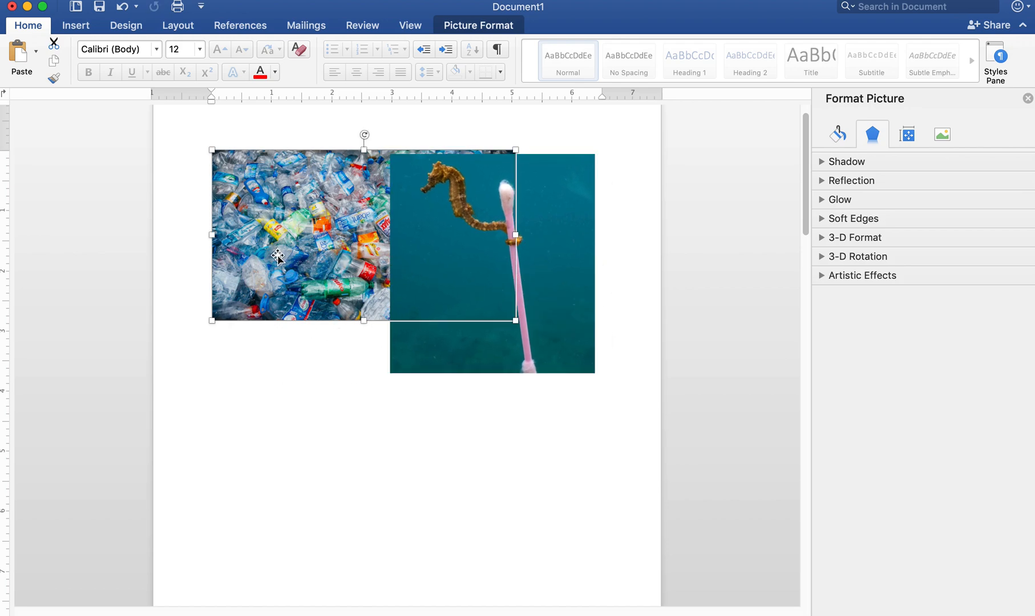
pyautogui.rightClick(278, 257)
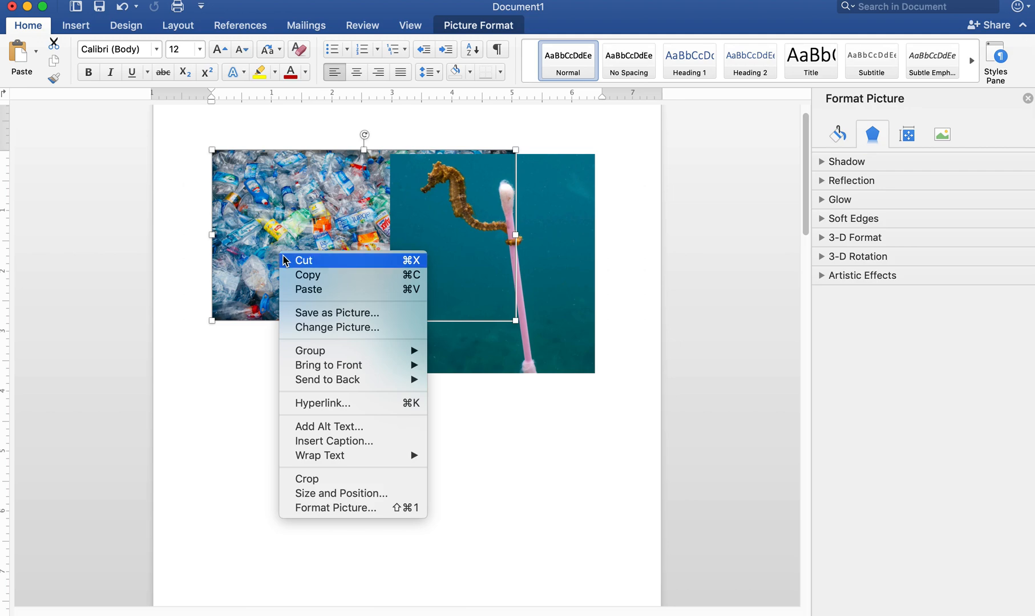
pyautogui.moveTo(319, 456)
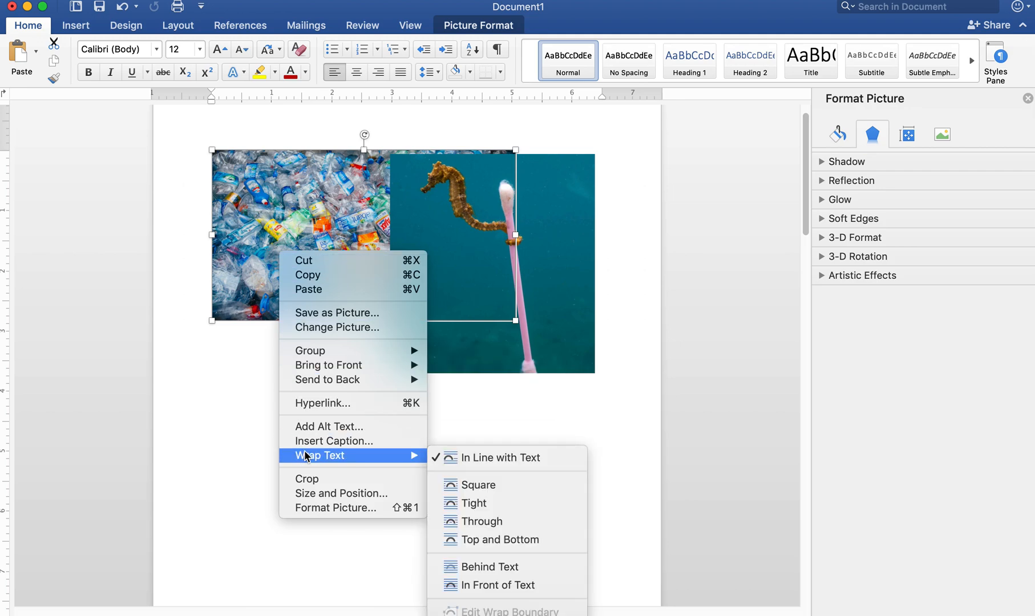
pyautogui.moveTo(307, 457)
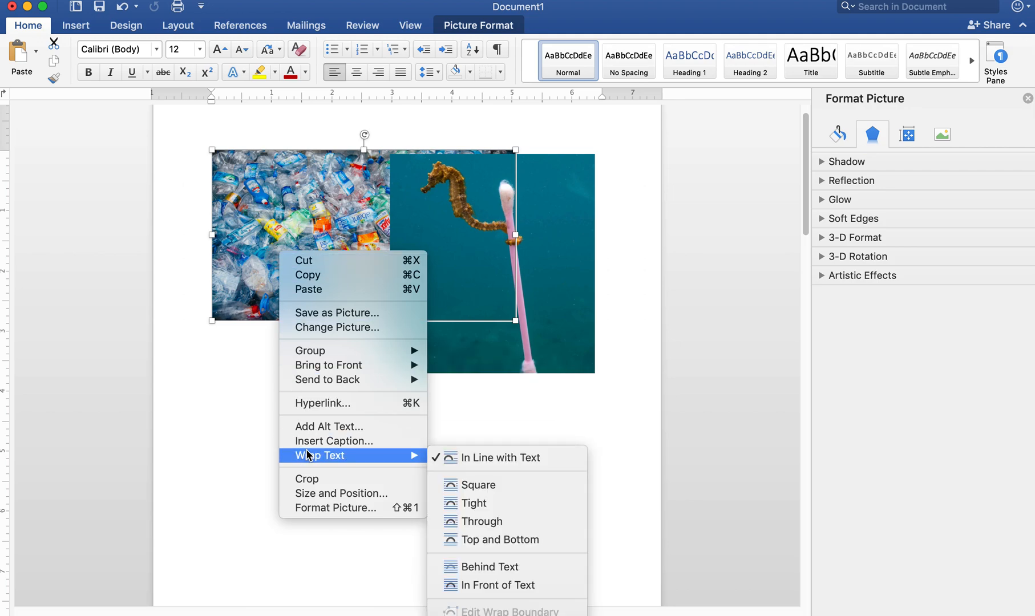
pyautogui.moveTo(482, 521)
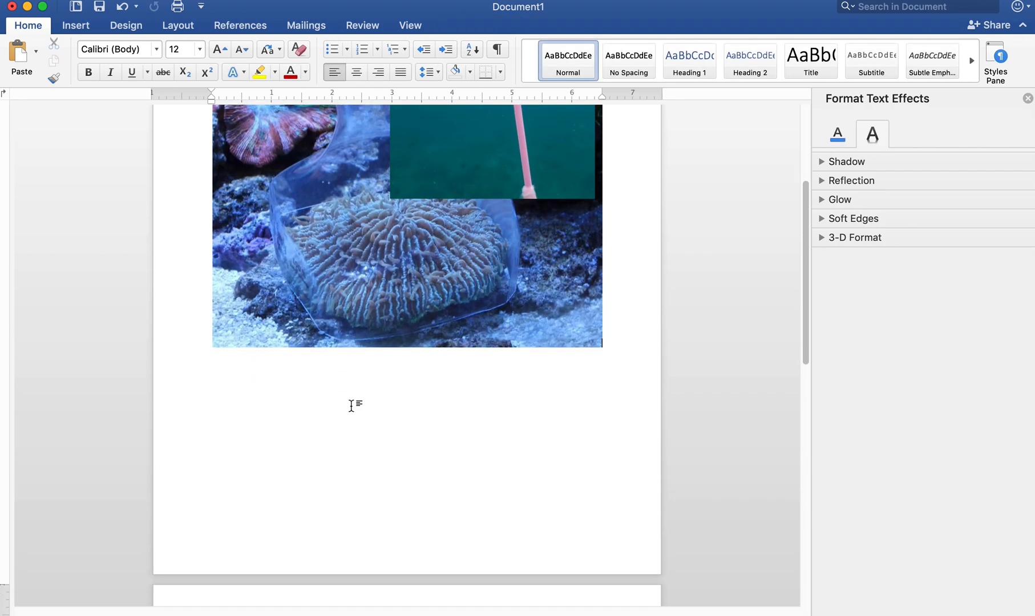
# Step: Set the coral and turtle pictures to In Front of Text and arrange the four pictures as a collage
pyautogui.scroll(-3)
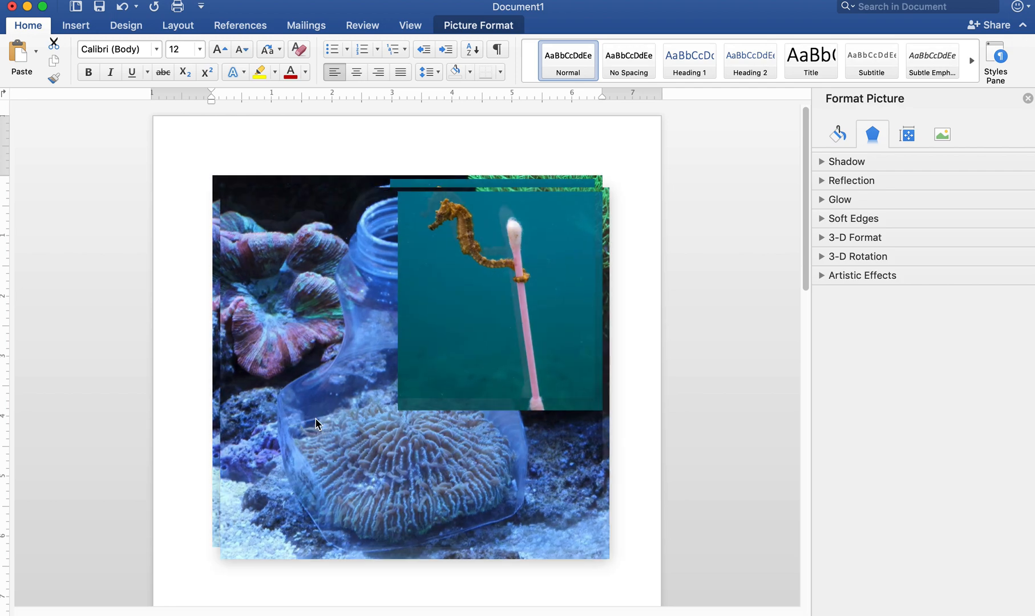
pyautogui.rightClick(317, 423)
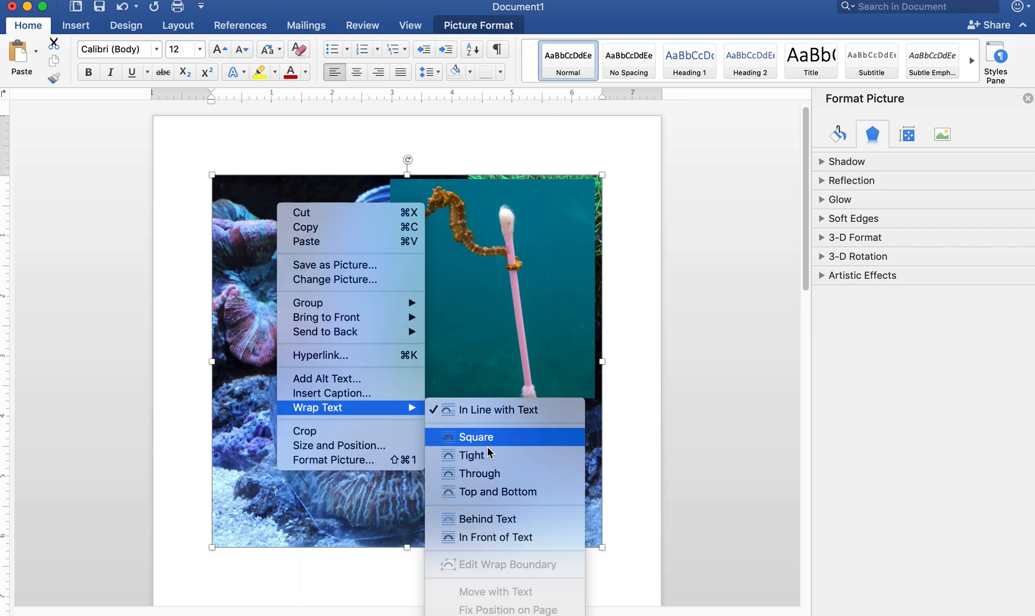
pyautogui.moveTo(497, 537)
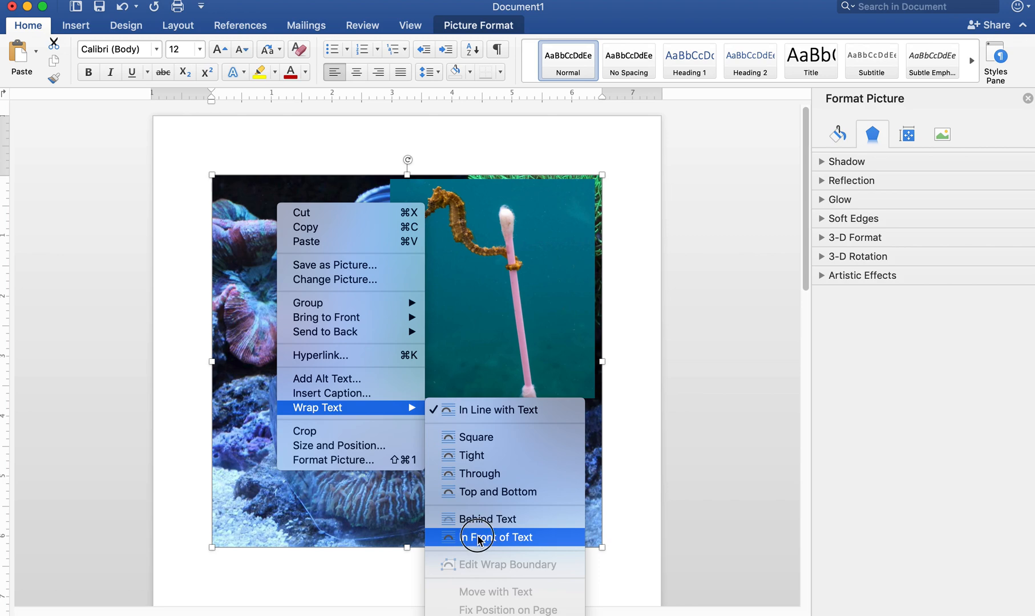
pyautogui.click(497, 537)
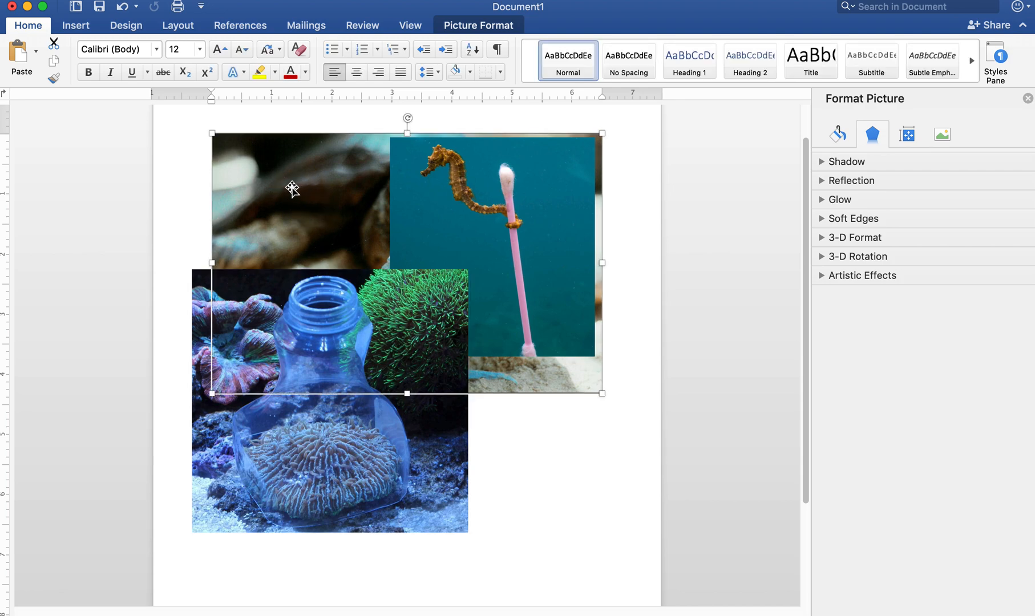
pyautogui.rightClick(293, 189)
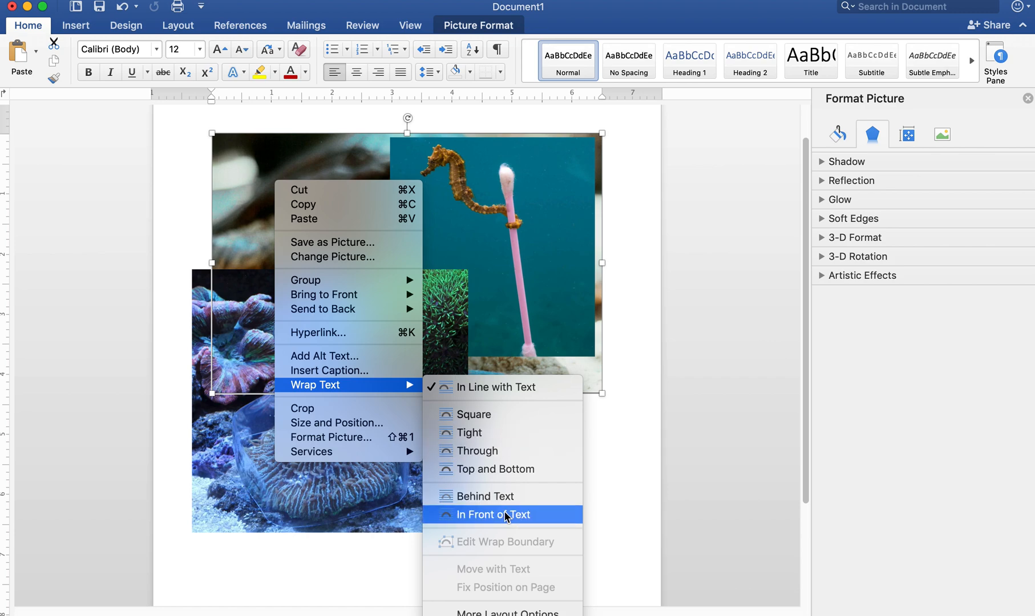
pyautogui.click(492, 515)
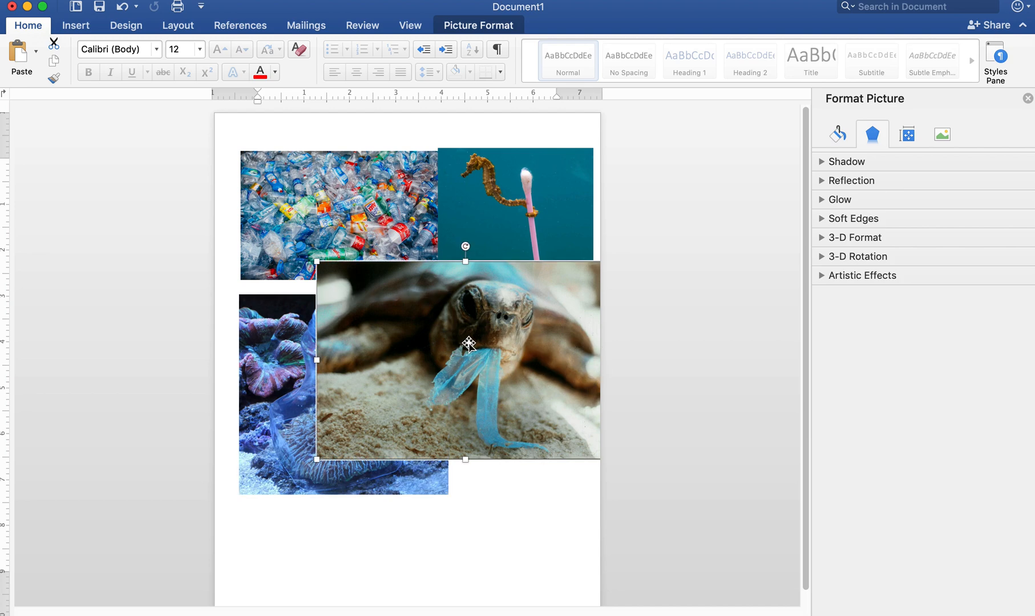
pyautogui.moveTo(473, 329)
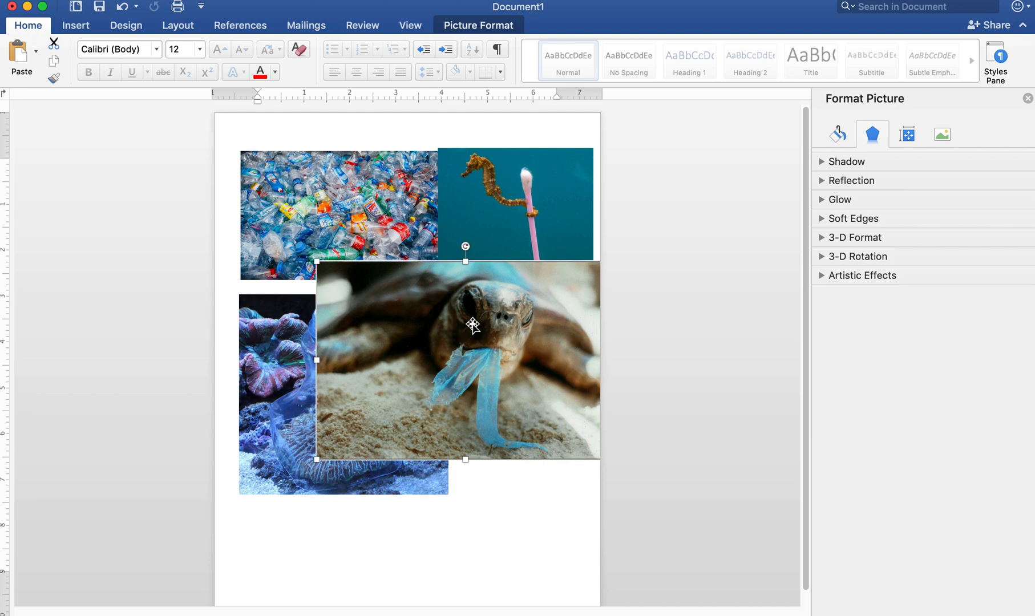
pyautogui.moveTo(509, 335)
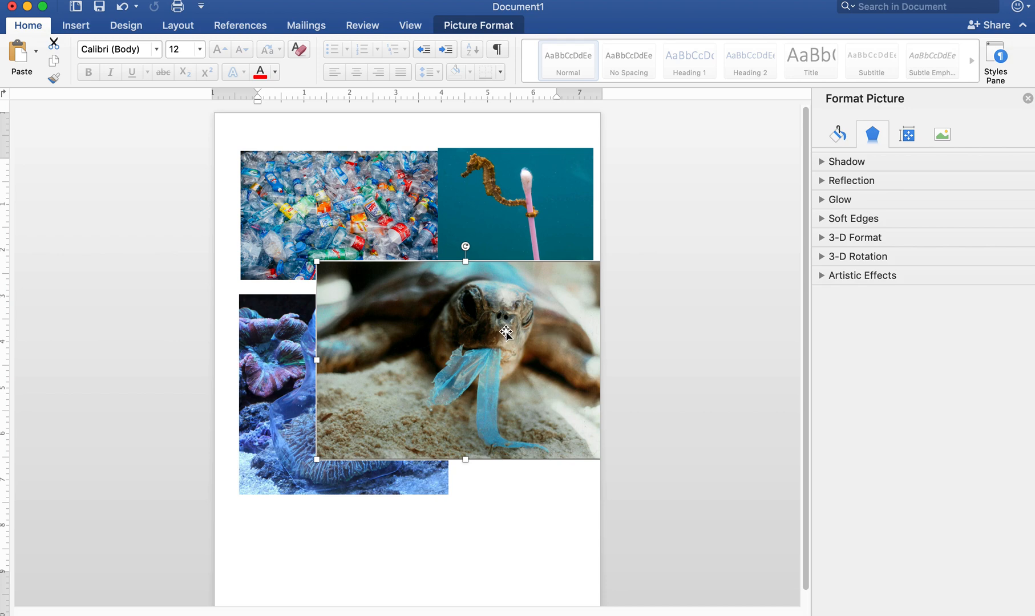
pyautogui.moveTo(651, 363)
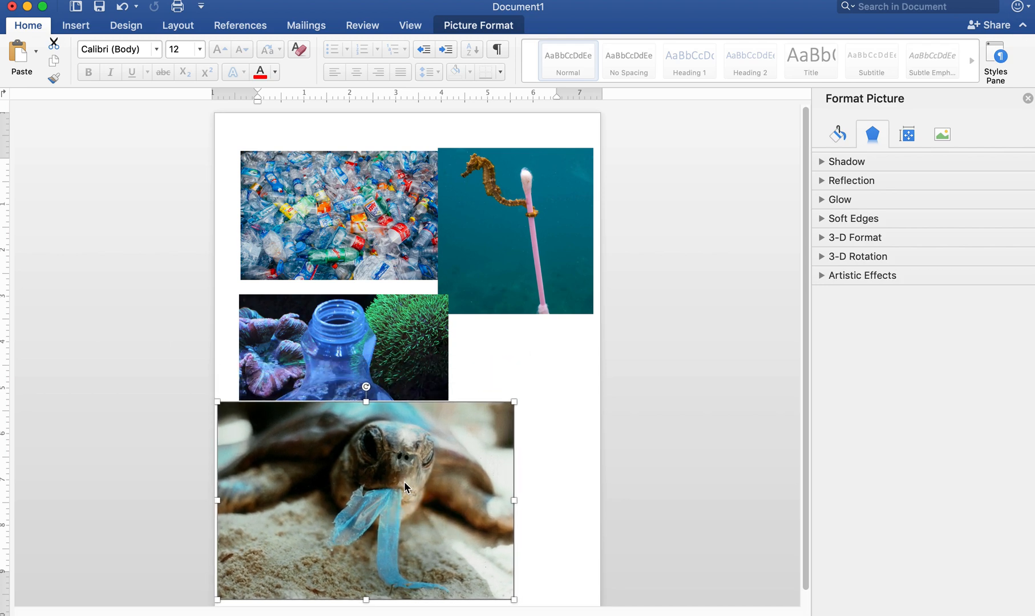
pyautogui.click(514, 191)
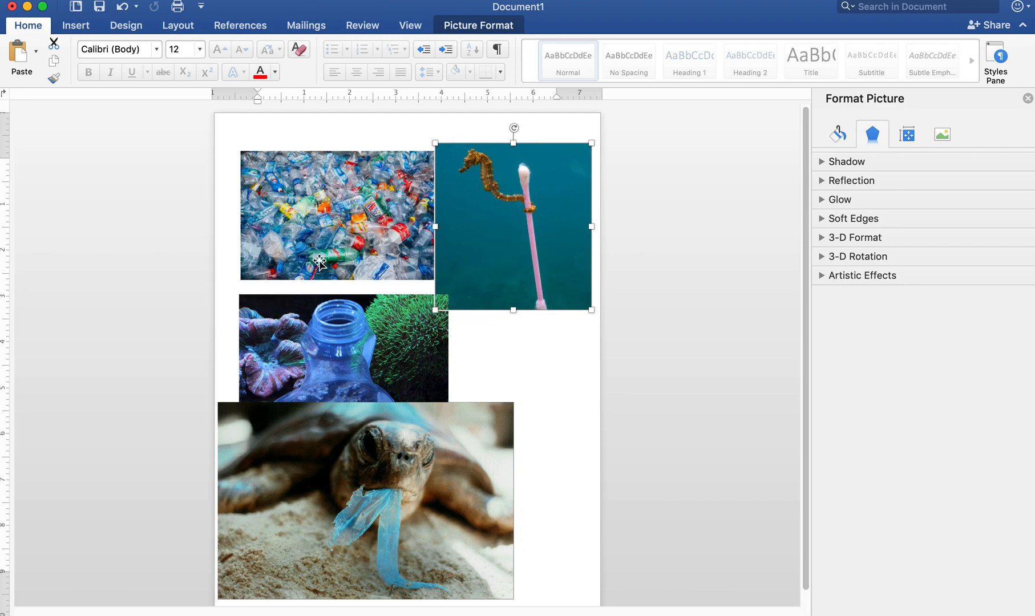
pyautogui.moveTo(514, 130)
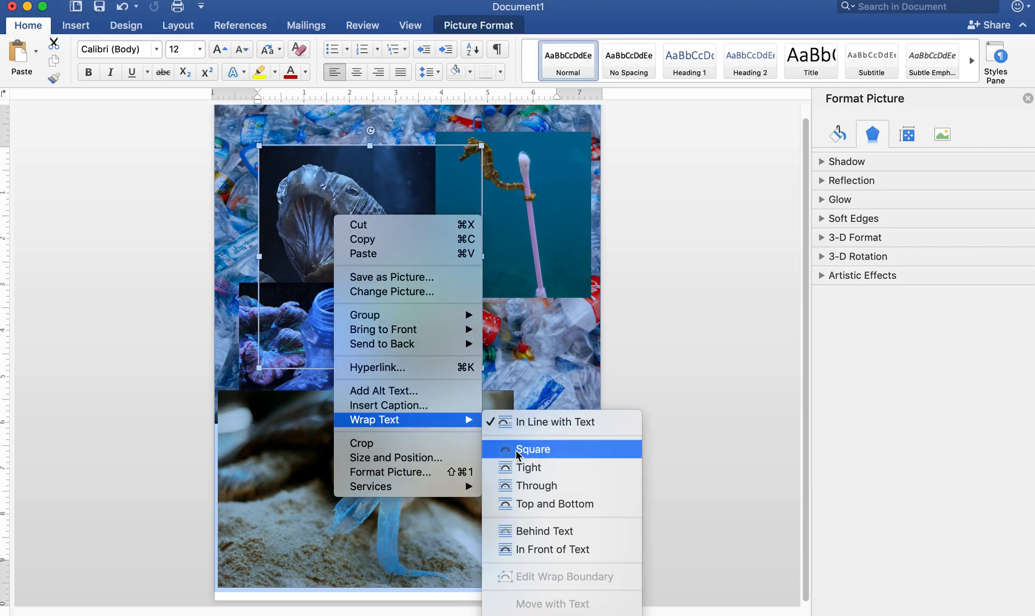
pyautogui.moveTo(535, 550)
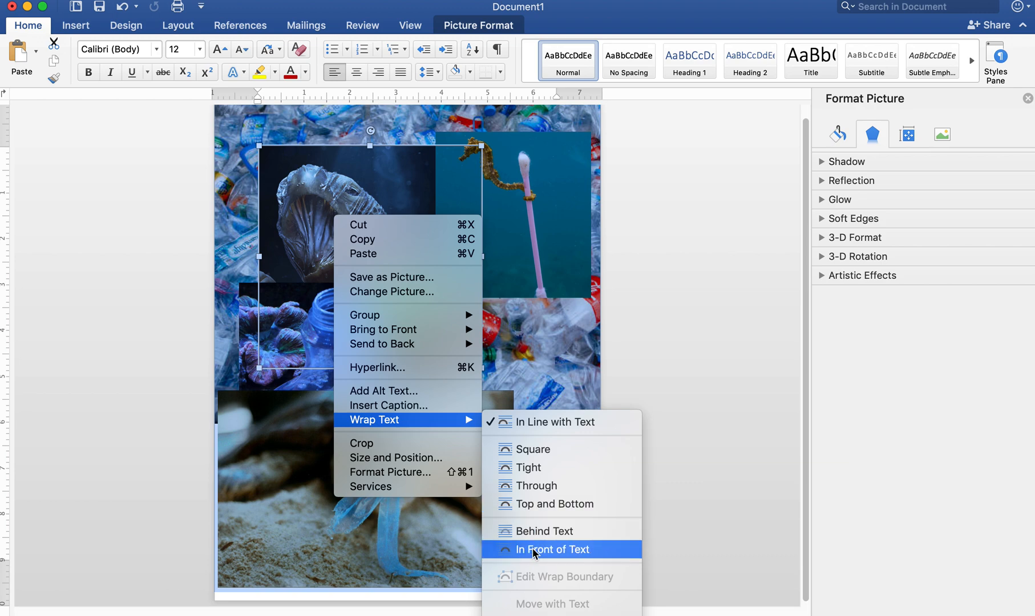
# Step: Set the plastic-bag poster to In Front of Text so it can sit small at the bottom right
pyautogui.click(557, 550)
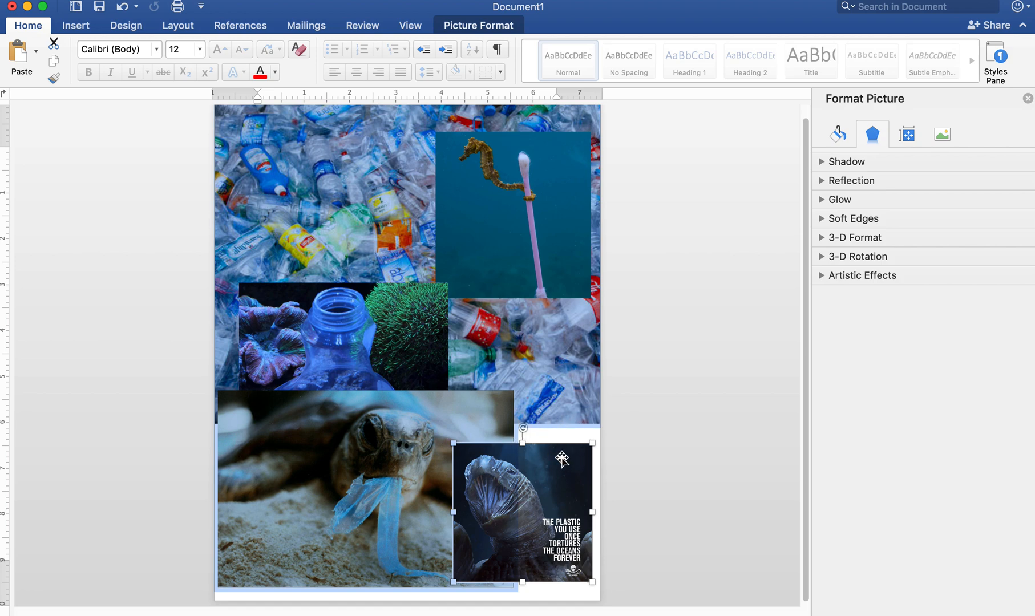
pyautogui.moveTo(562, 460)
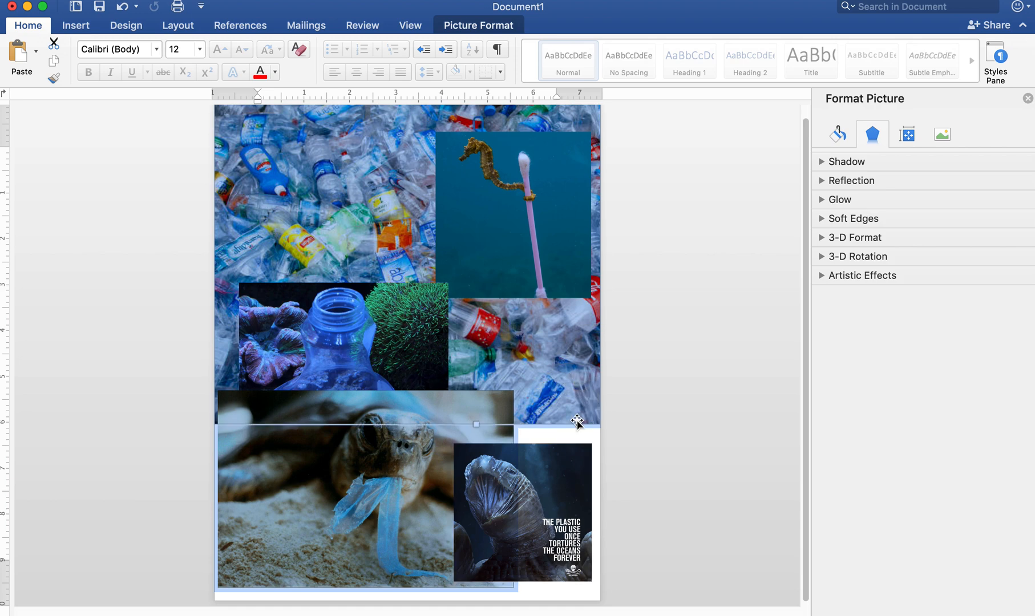
pyautogui.moveTo(314, 182)
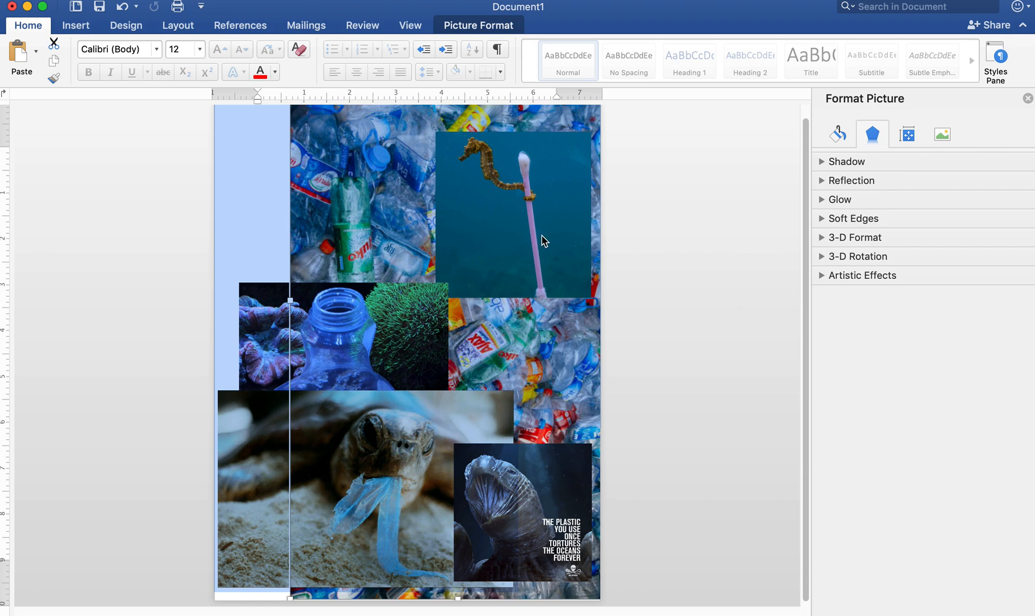
pyautogui.moveTo(295, 491)
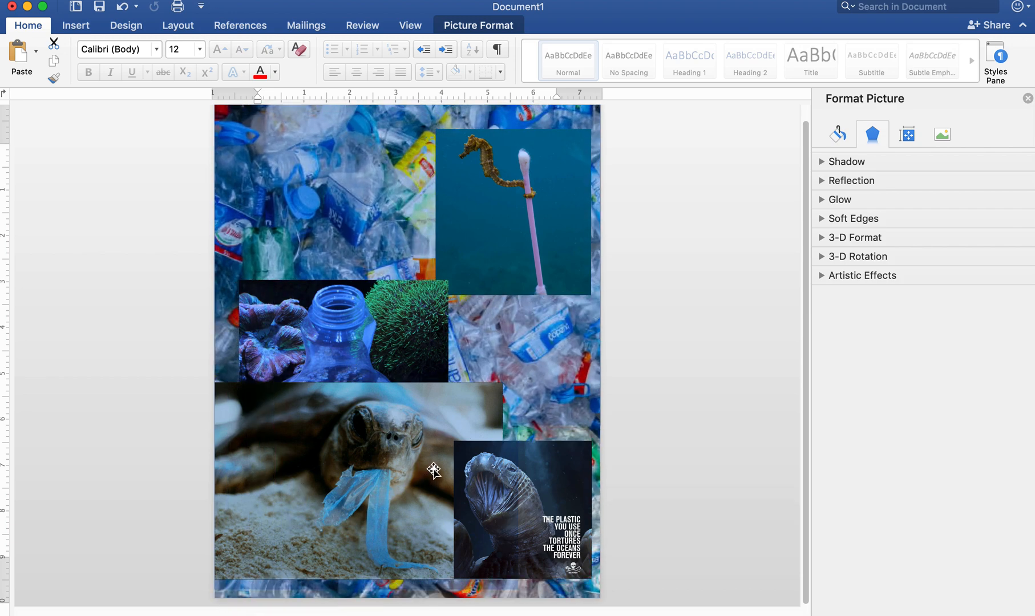
# Step: Move the turtle picture beneath the enlarged coral picture and select the seahorse picture
pyautogui.click(384, 317)
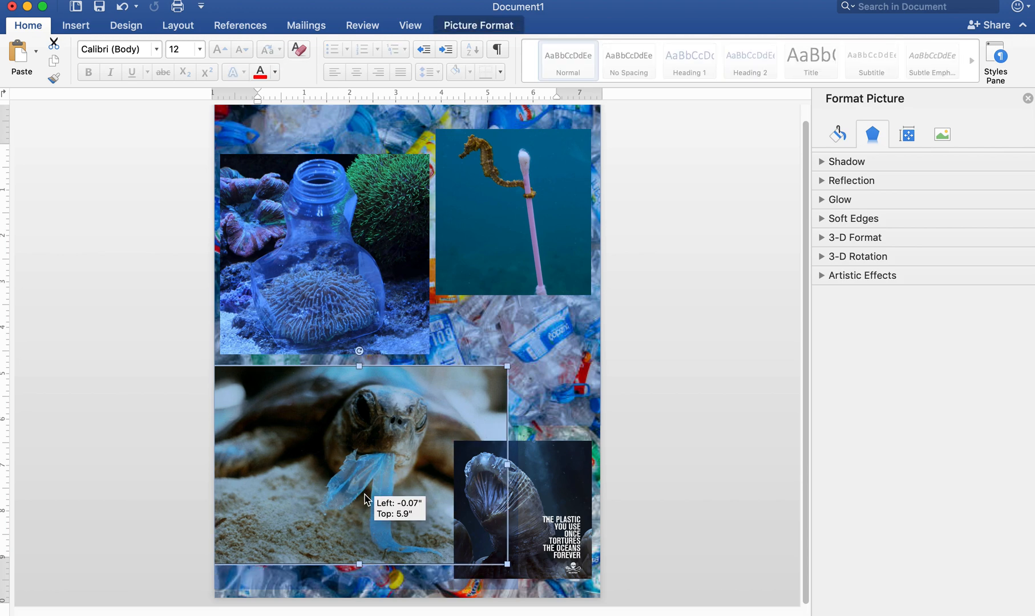
pyautogui.click(497, 228)
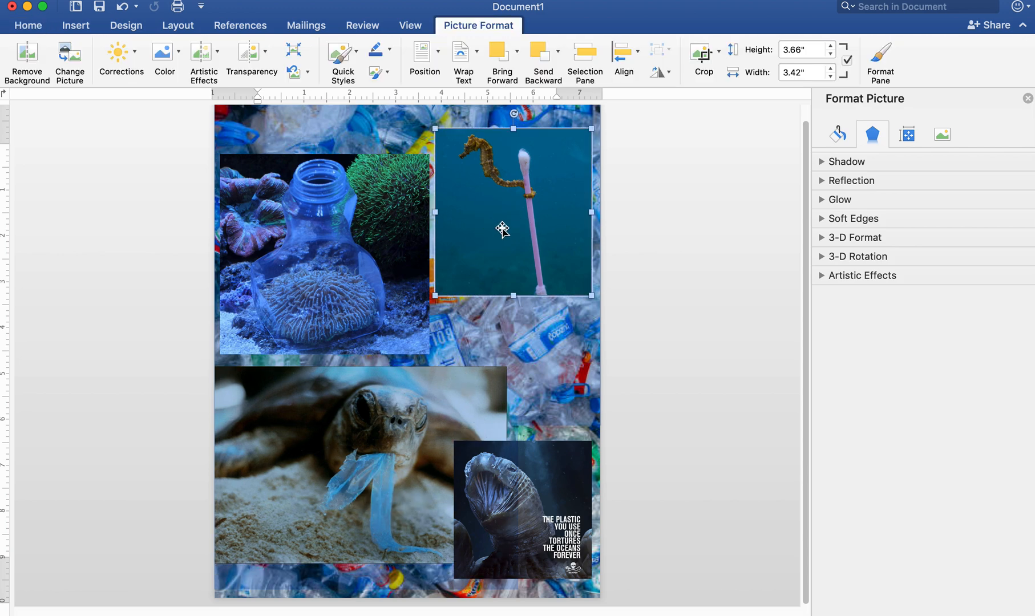
# Step: Apply the brightest, highest-contrast Brightness/Contrast correction preset to the seahorse picture
pyautogui.click(203, 56)
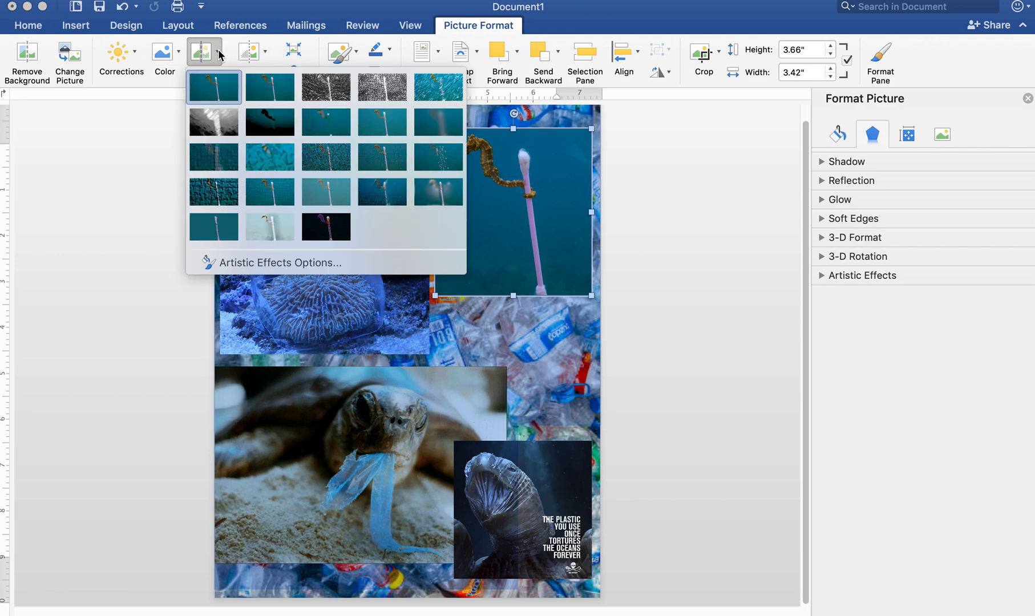
pyautogui.moveTo(382, 87)
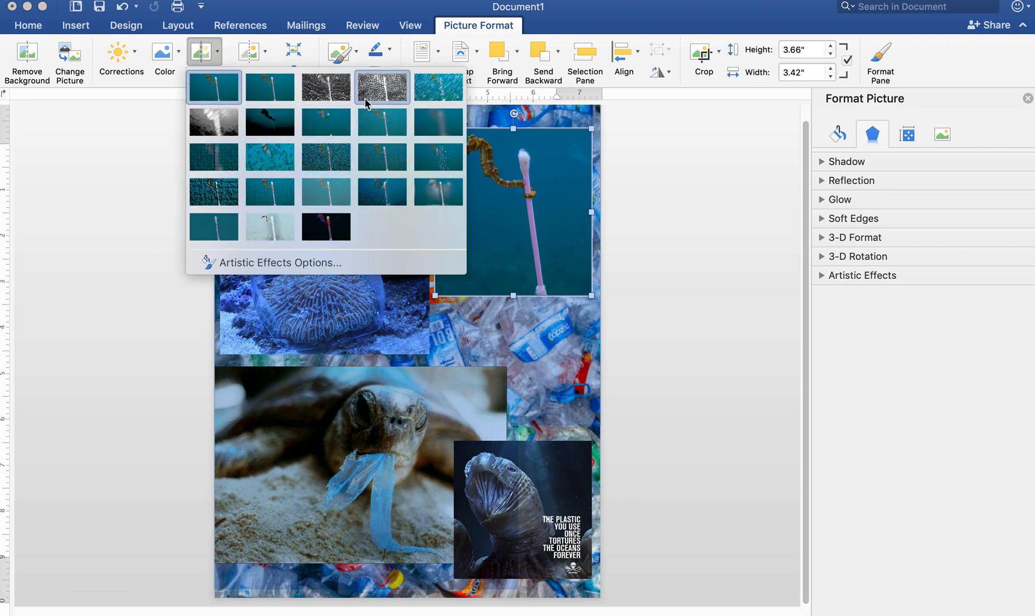
pyautogui.moveTo(214, 191)
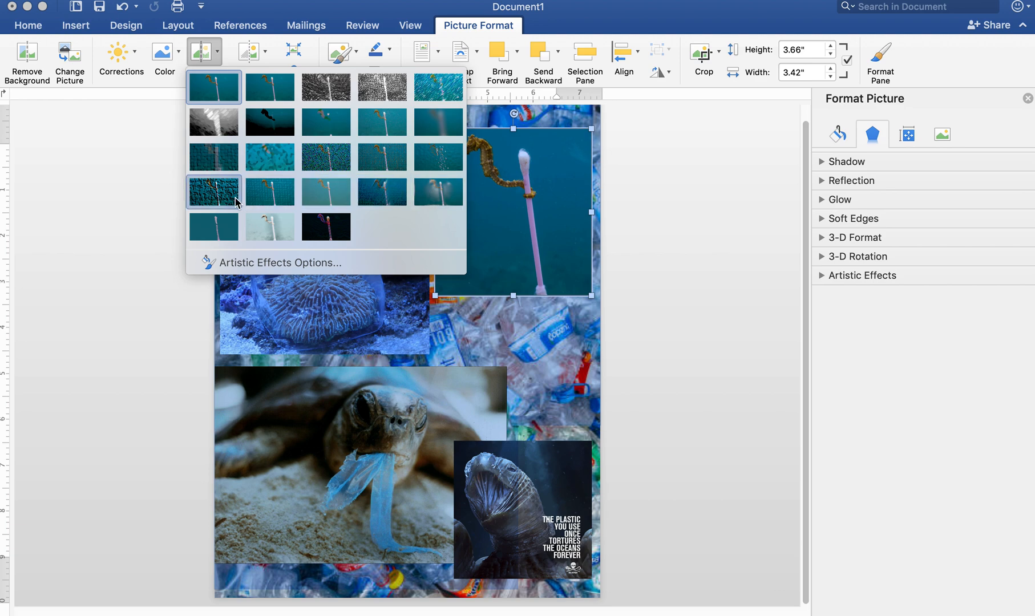
pyautogui.moveTo(270, 157)
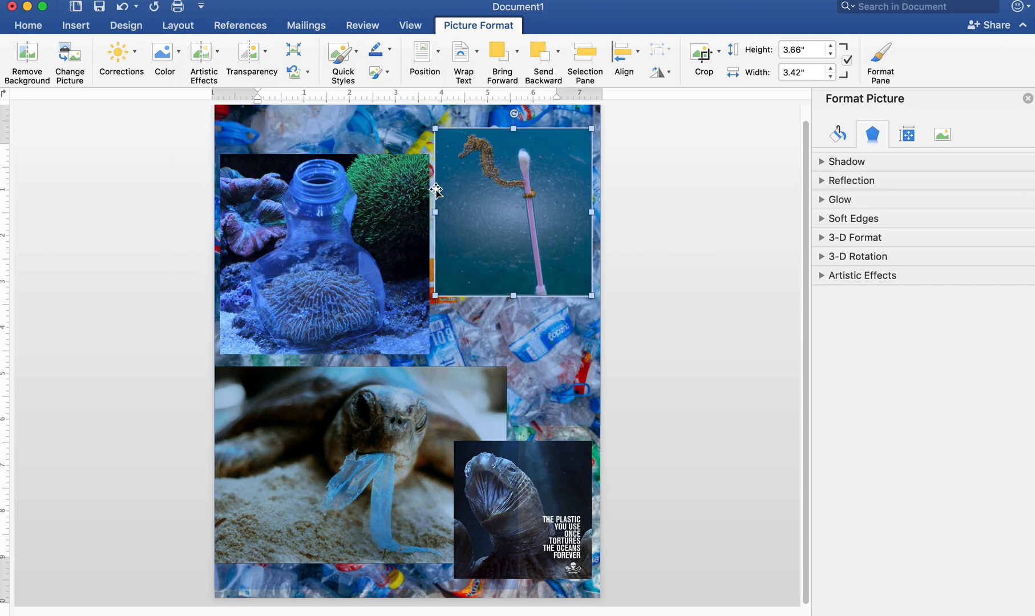
pyautogui.moveTo(495, 206)
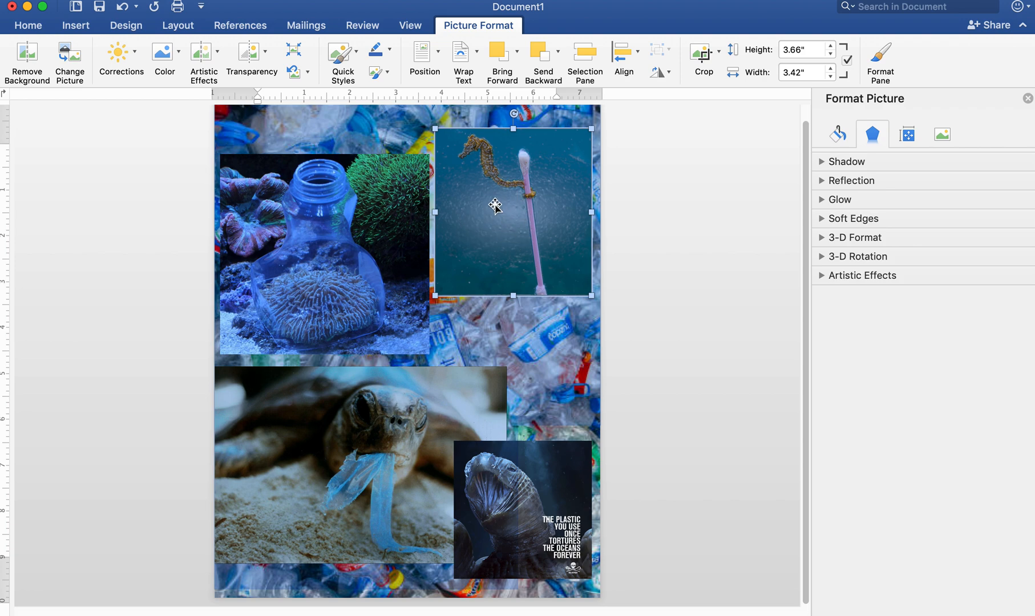
pyautogui.moveTo(26, 51)
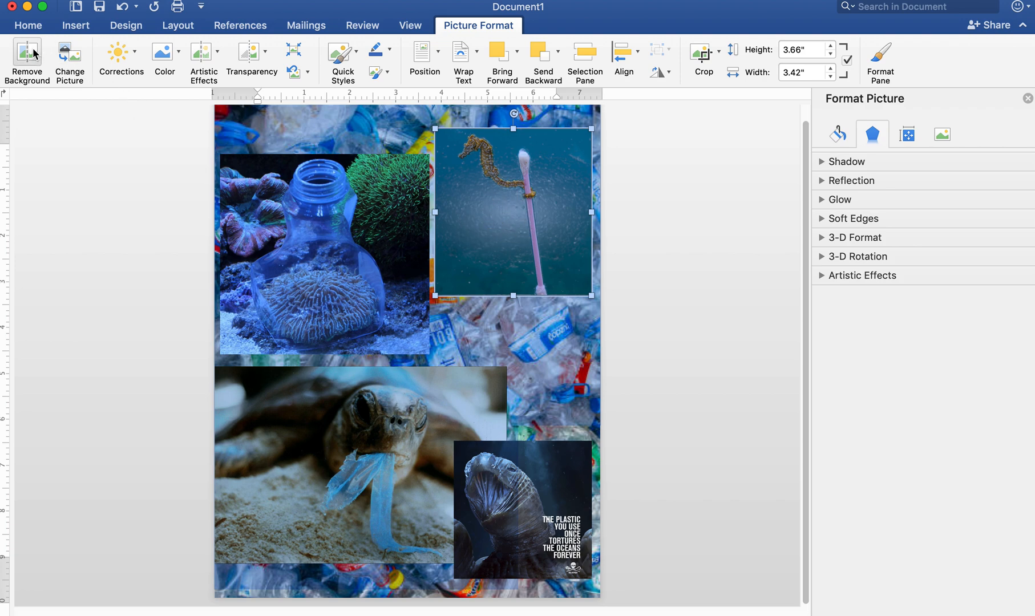
pyautogui.moveTo(121, 56)
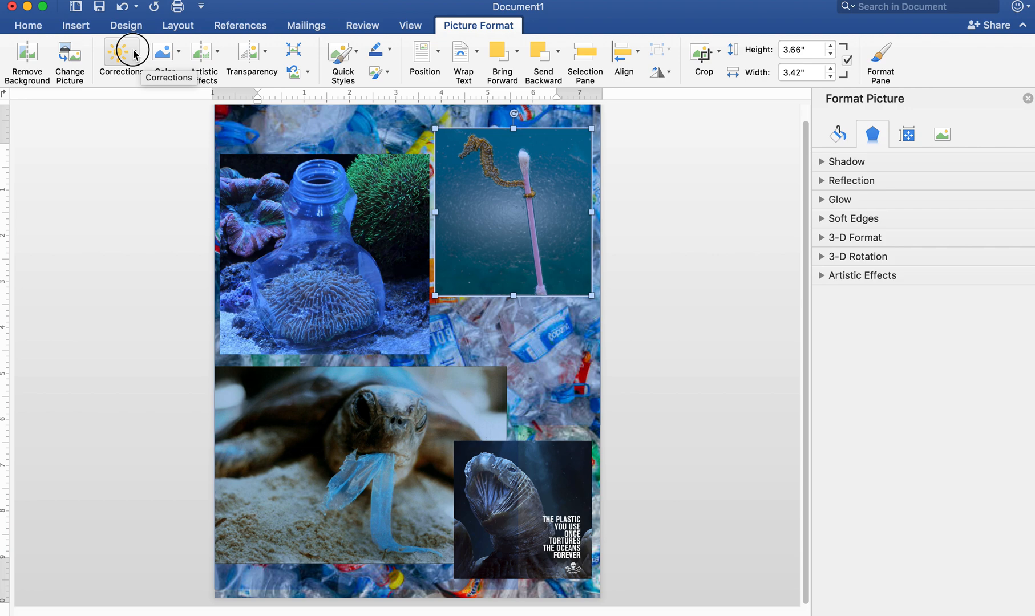
pyautogui.click(120, 56)
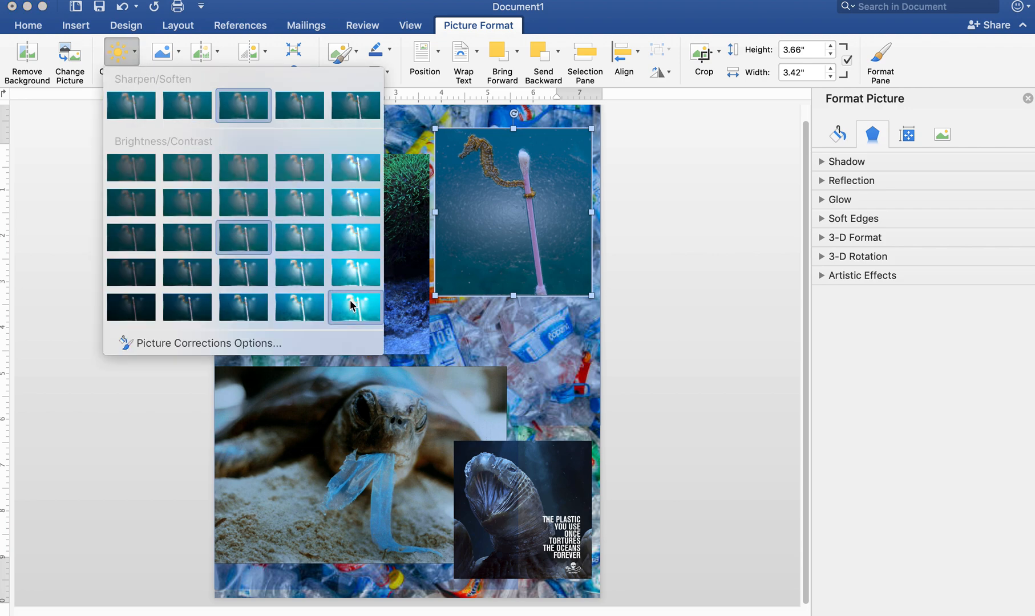
pyautogui.click(355, 304)
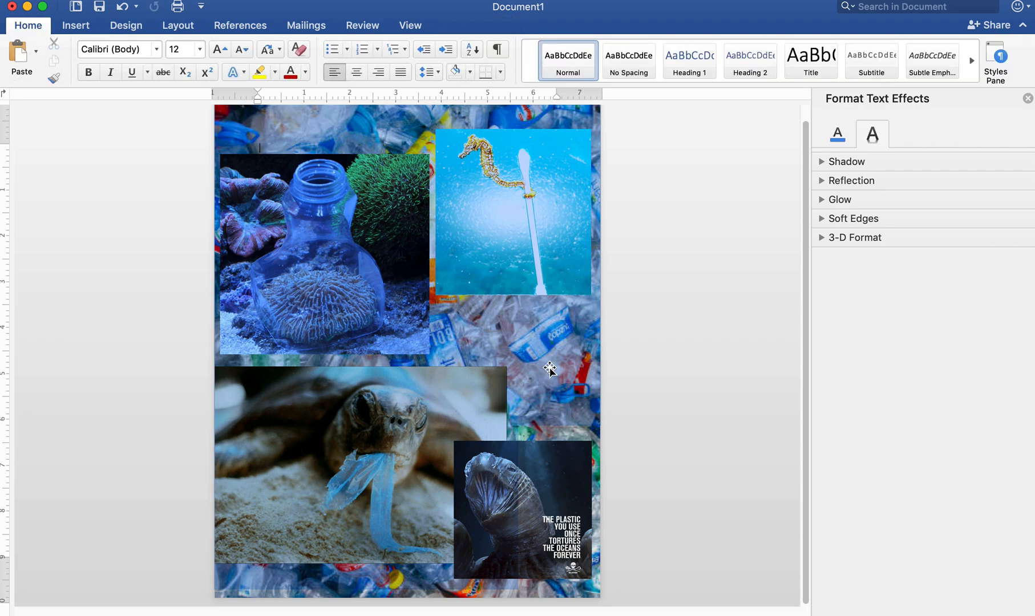
pyautogui.moveTo(369, 158)
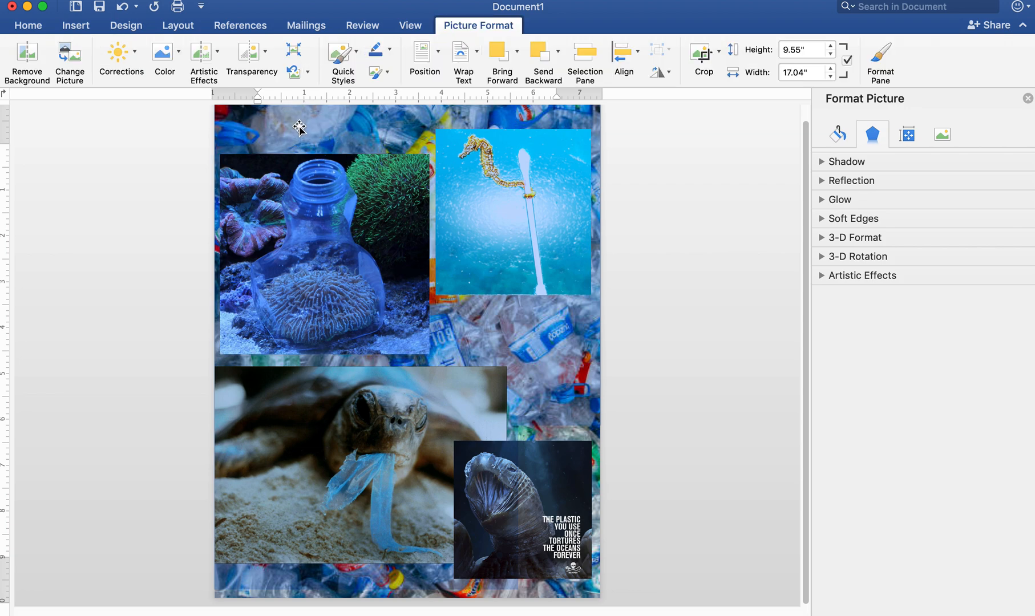
pyautogui.moveTo(501, 173)
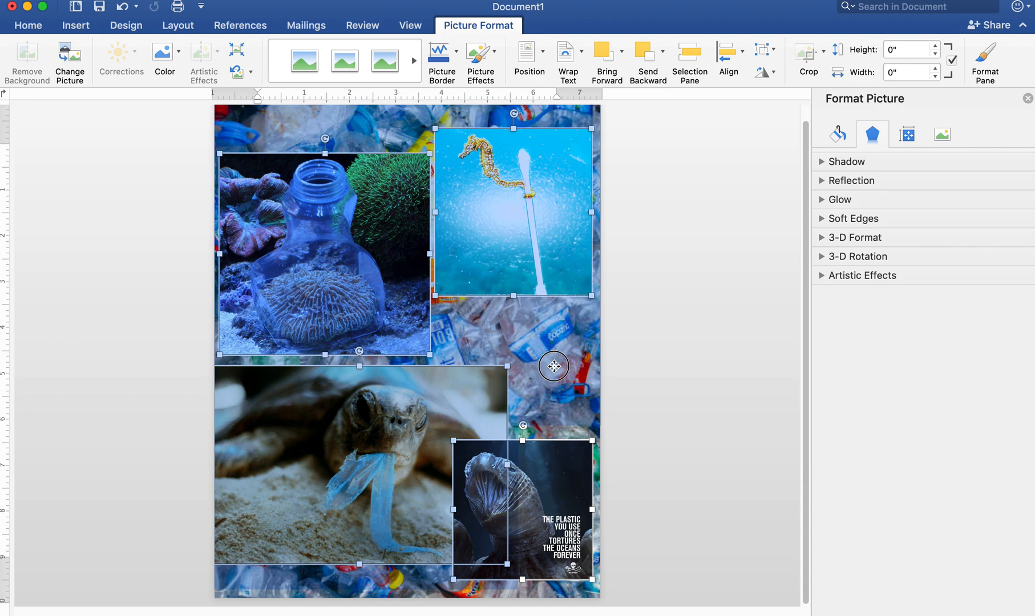
pyautogui.moveTo(689, 220)
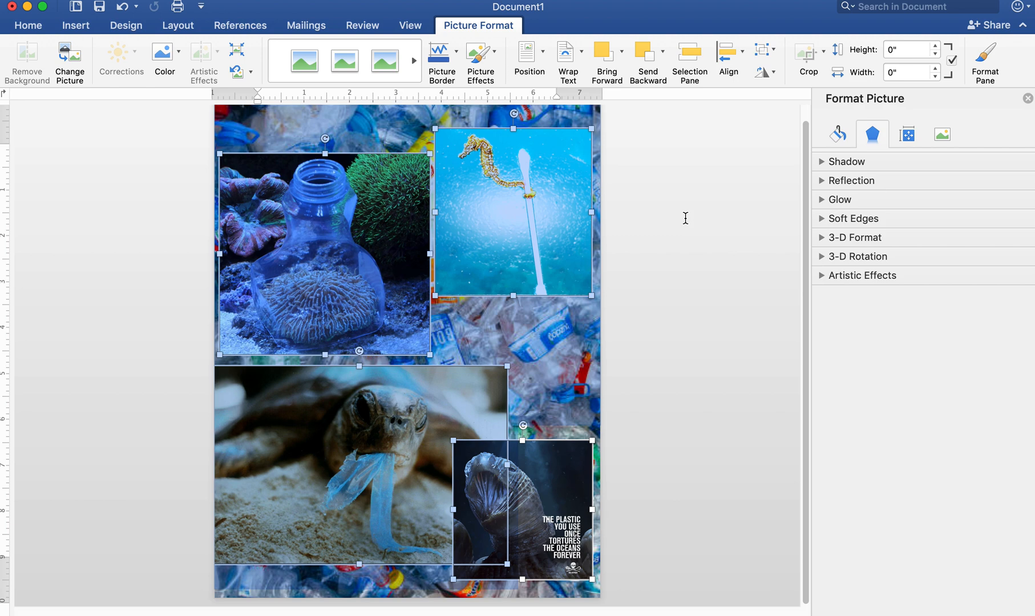
pyautogui.moveTo(561, 177)
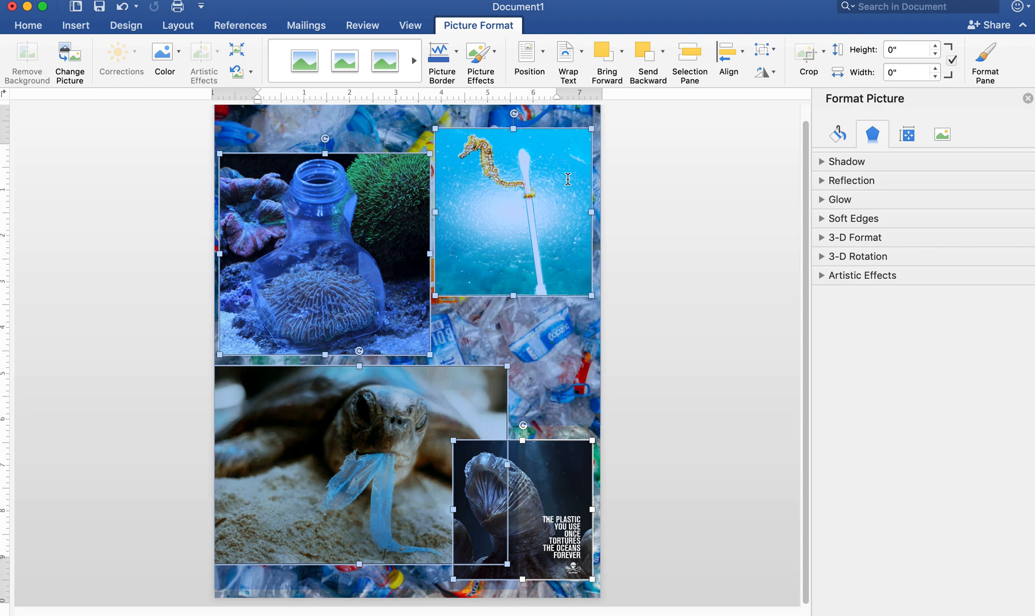
pyautogui.moveTo(624, 236)
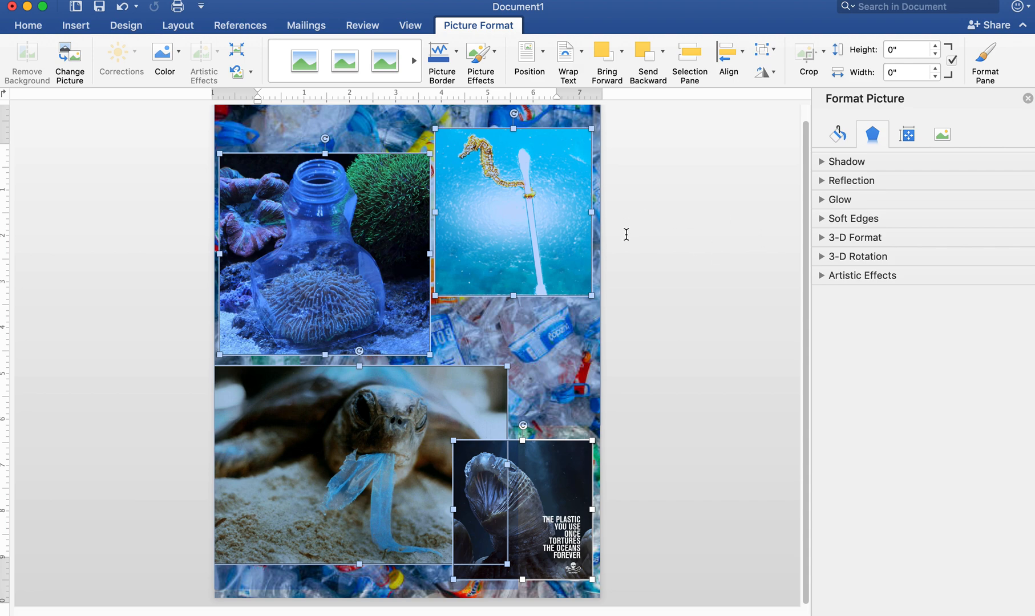
pyautogui.moveTo(643, 238)
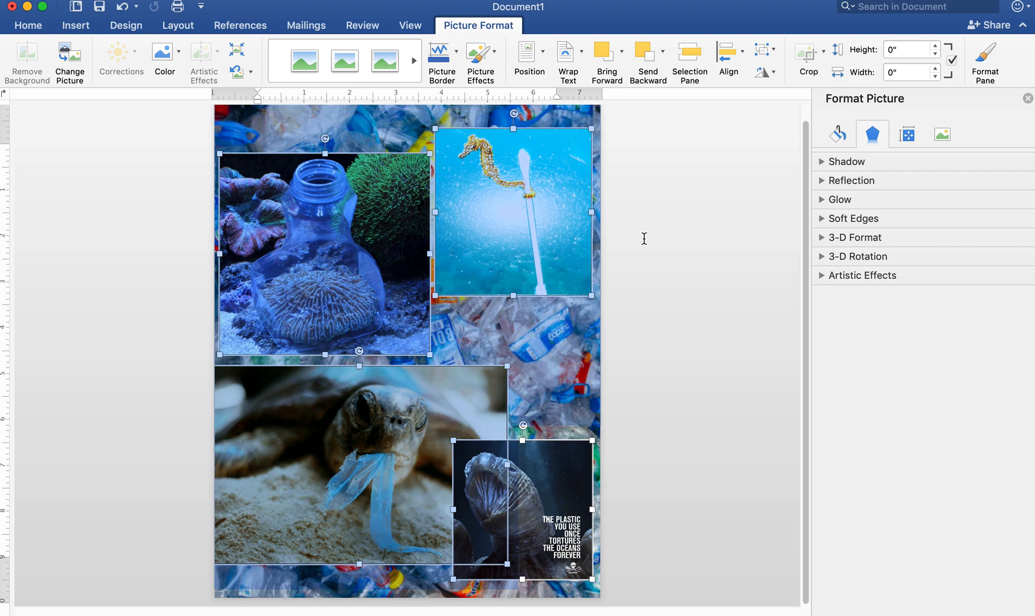
pyautogui.moveTo(763, 340)
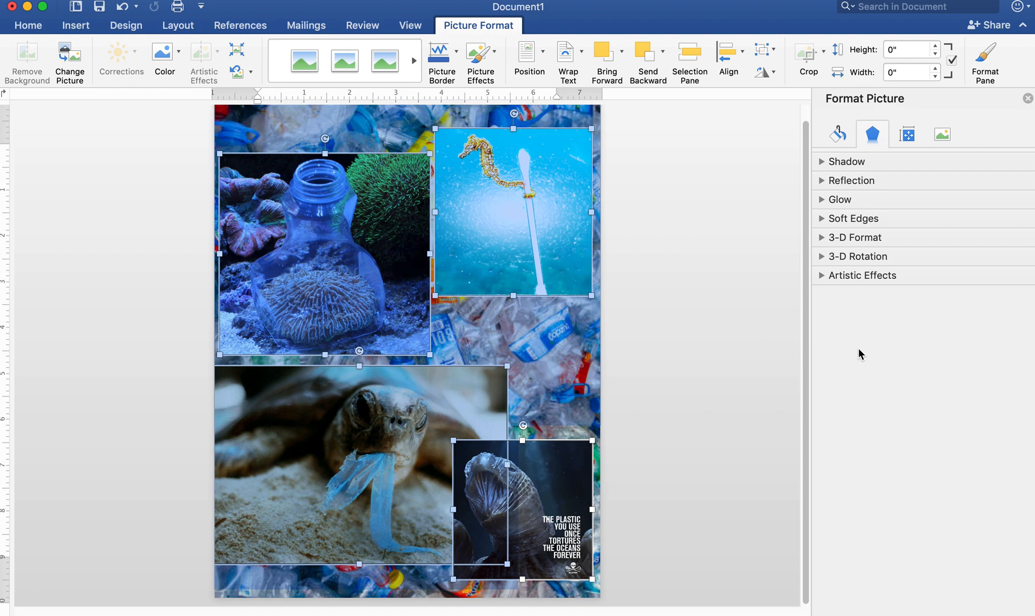
# Step: Group the four selected foreground pictures into a single object
pyautogui.rightClick(515, 218)
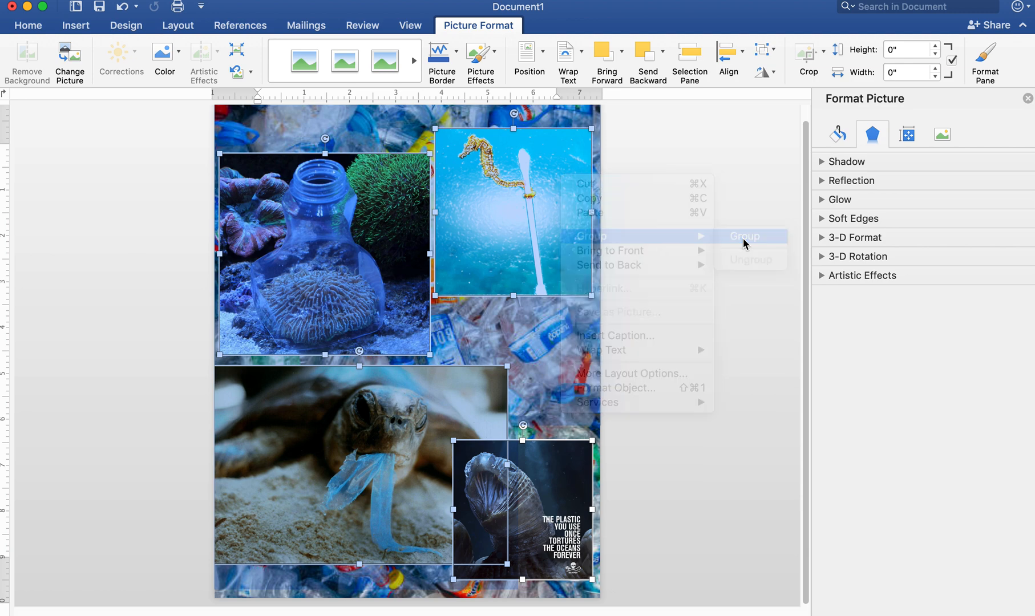
pyautogui.click(745, 236)
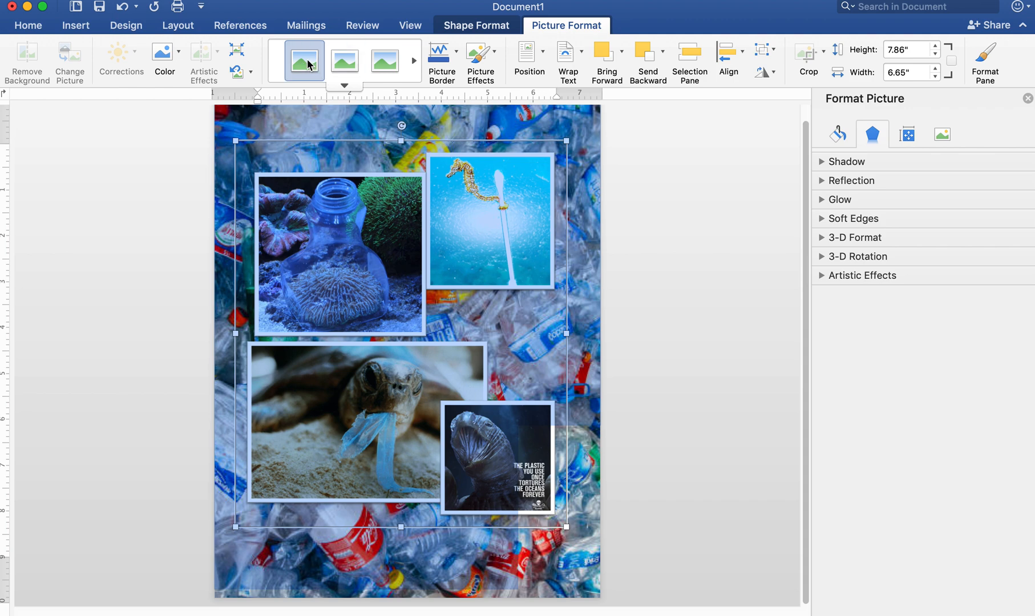
pyautogui.moveTo(385, 60)
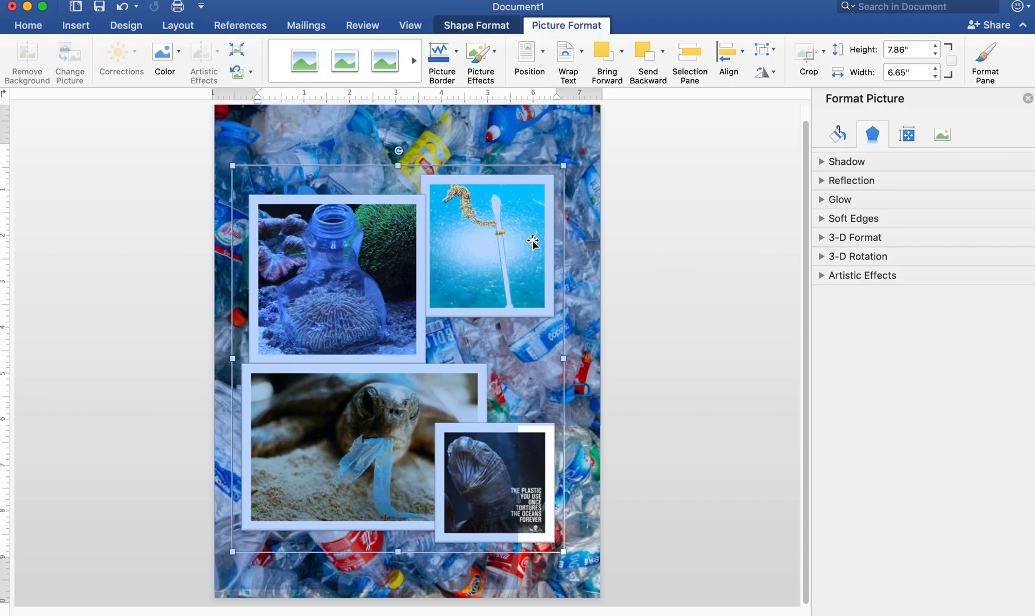
pyautogui.moveTo(338, 218)
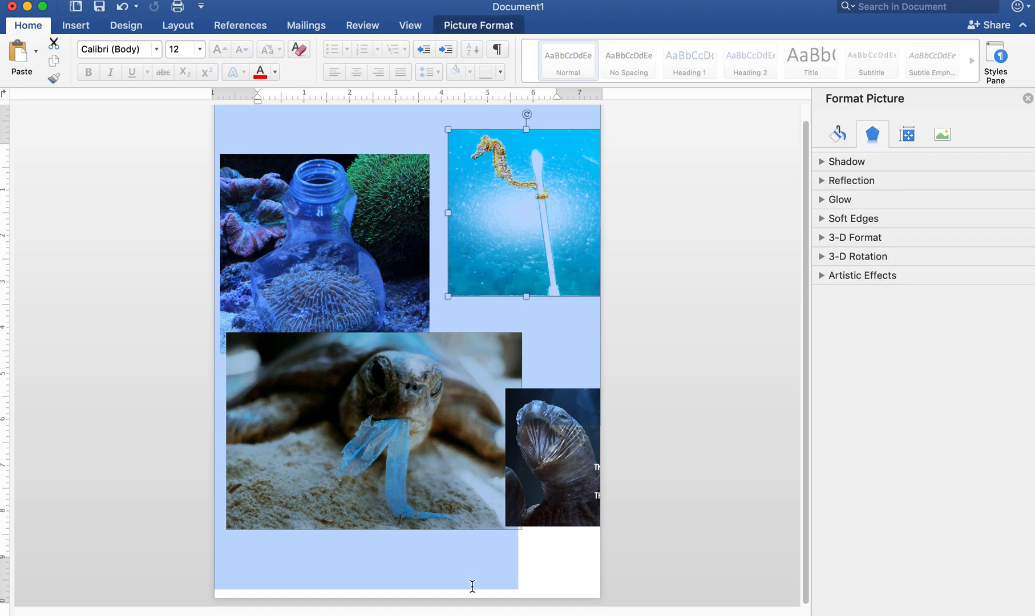
# Step: Deselect the seahorse picture after undoing the frames and grouping
pyautogui.click(324, 247)
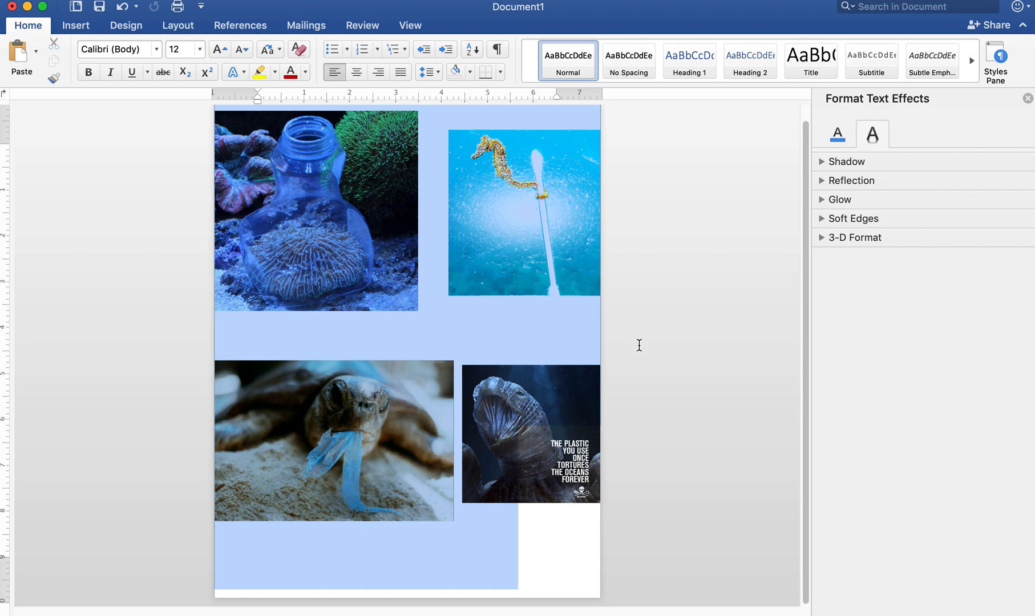
pyautogui.moveTo(342, 228)
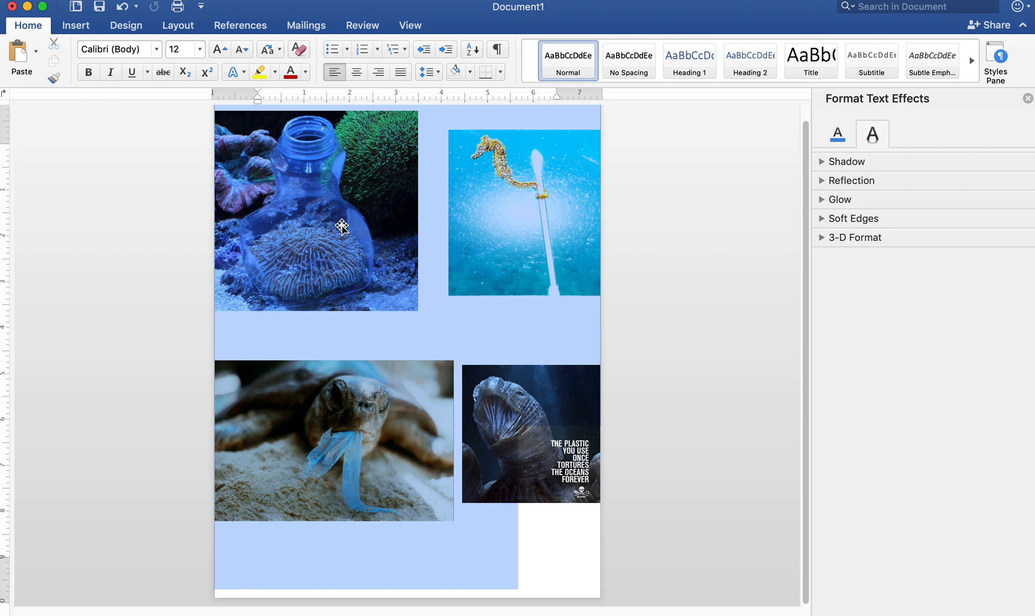
# Step: Select the coral picture and add the other three pictures to the selection
pyautogui.click(523, 212)
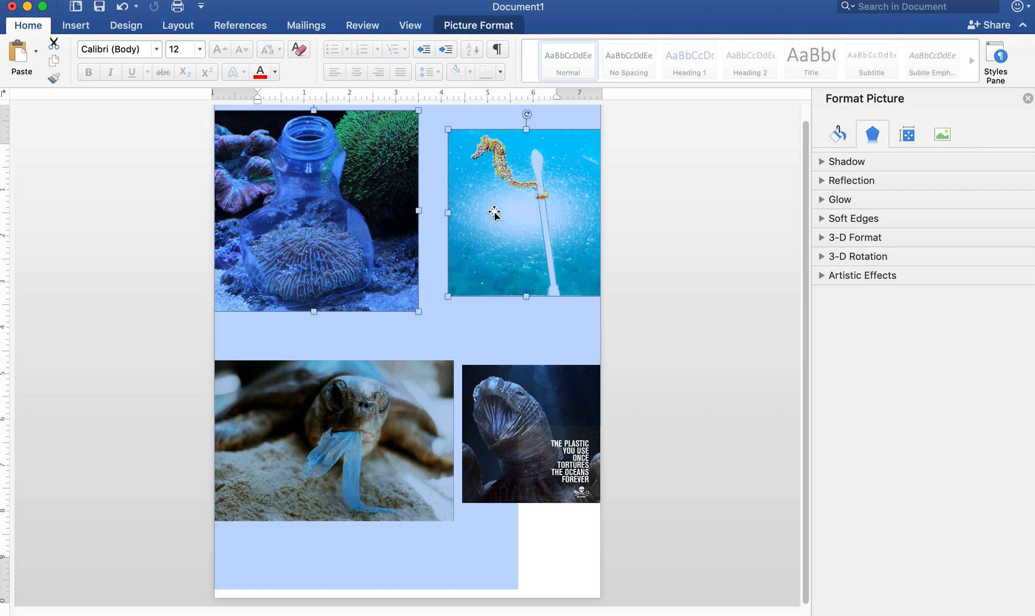
pyautogui.click(542, 407)
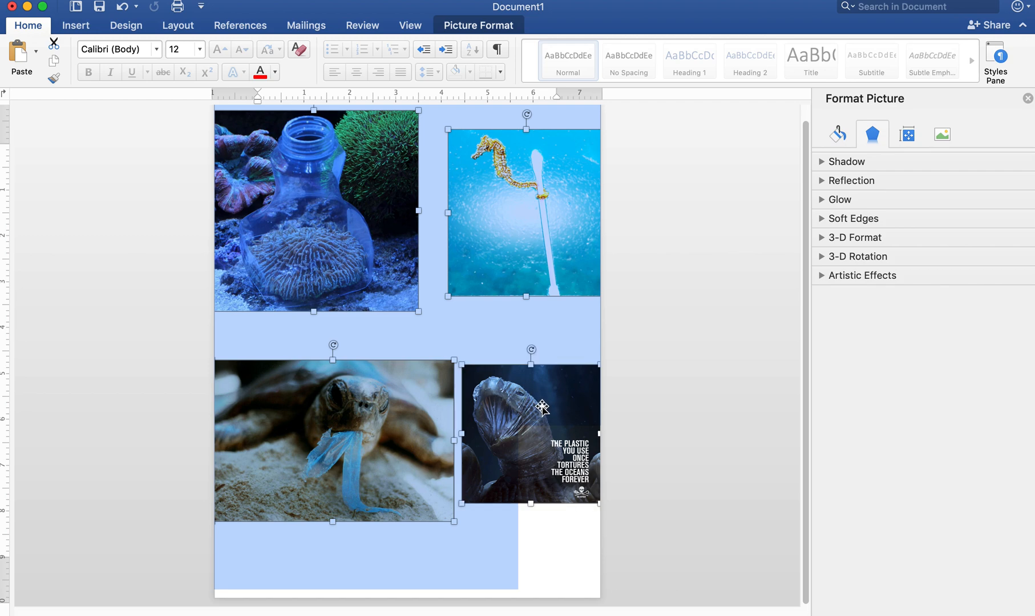
pyautogui.moveTo(674, 347)
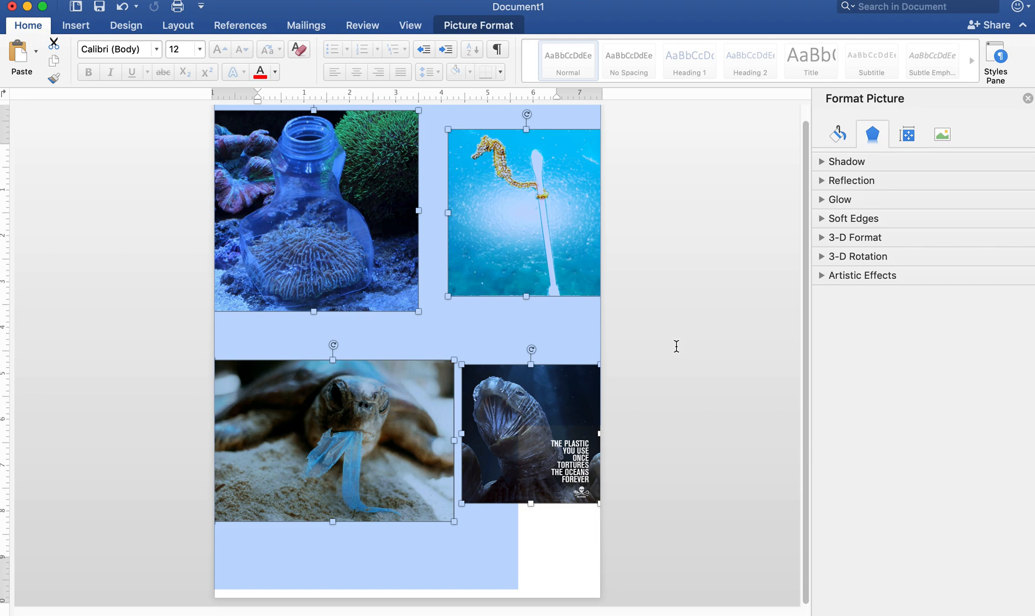
pyautogui.moveTo(799, 78)
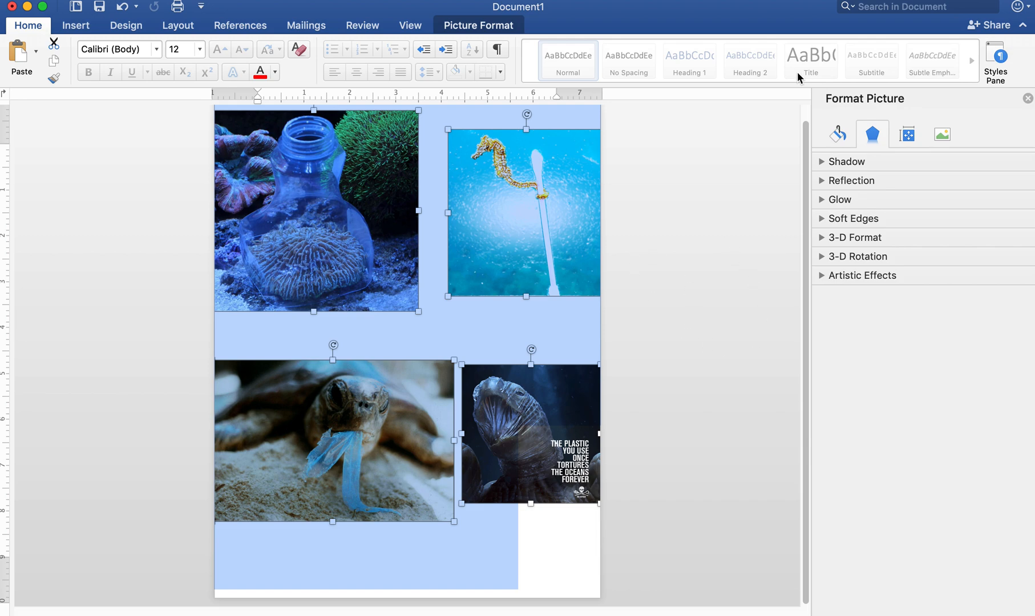
pyautogui.moveTo(761, 216)
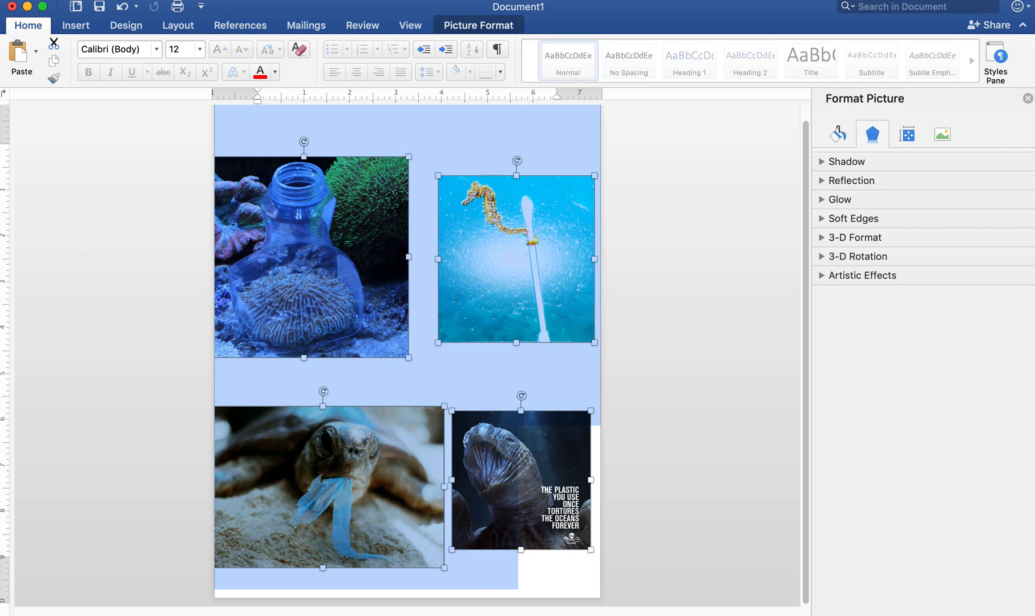
pyautogui.moveTo(664, 464)
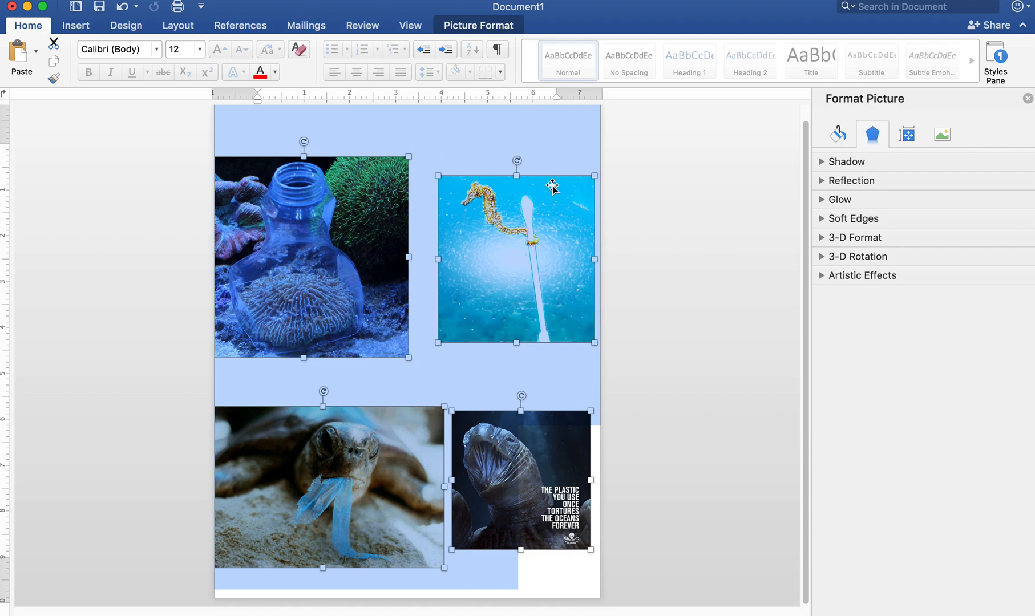
pyautogui.moveTo(258, 158)
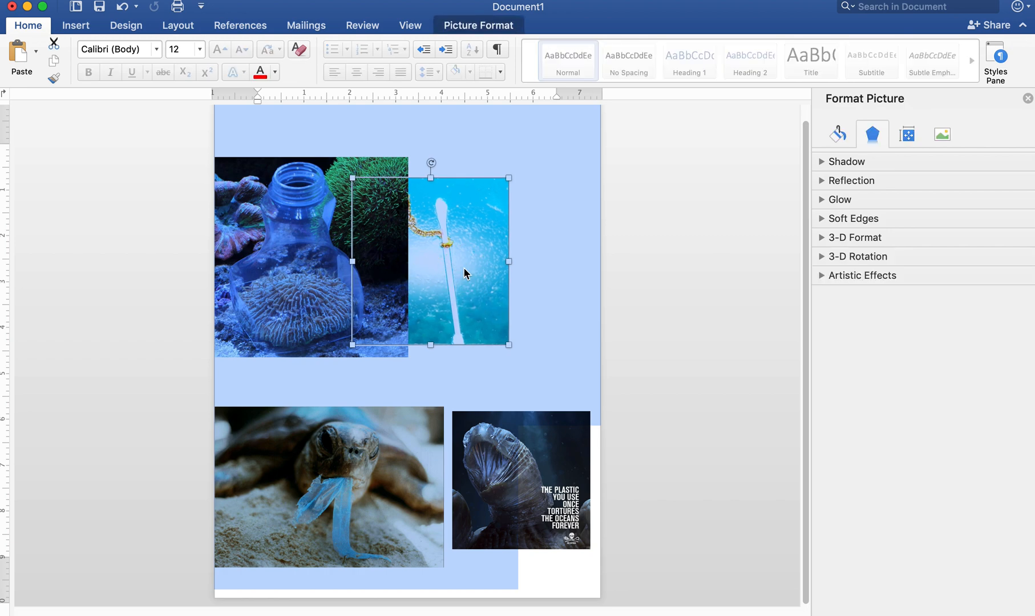
# Step: Bring the seahorse picture to the front over the coral's right edge, then send it to the back
pyautogui.rightClick(466, 274)
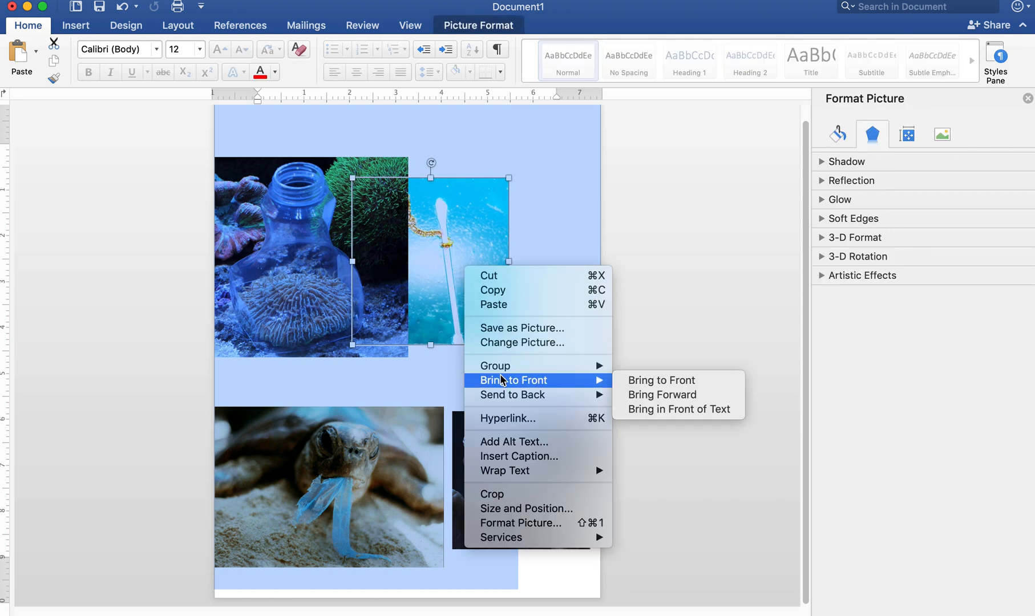
pyautogui.click(659, 380)
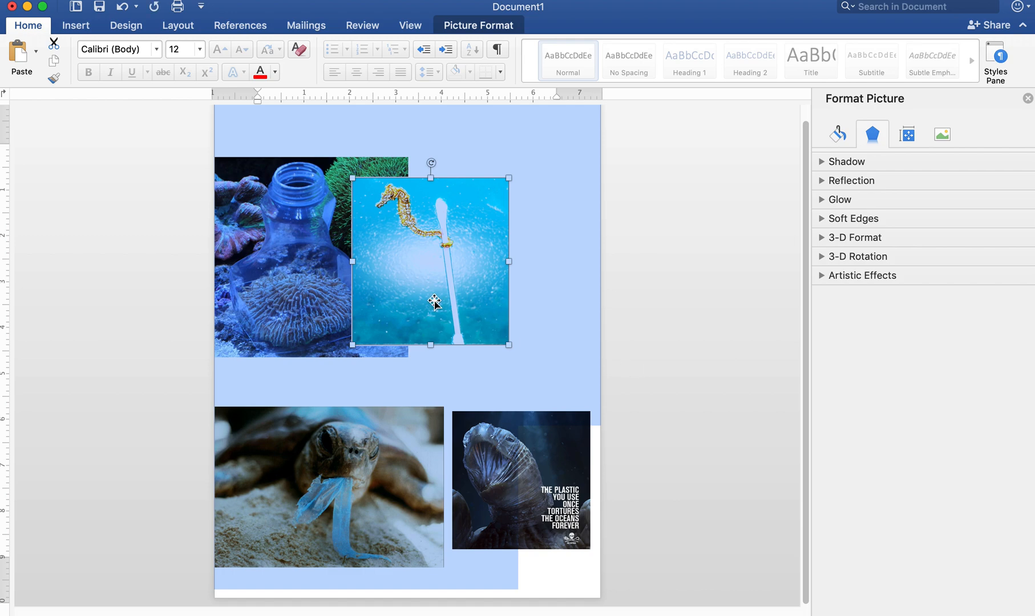
pyautogui.moveTo(761, 298)
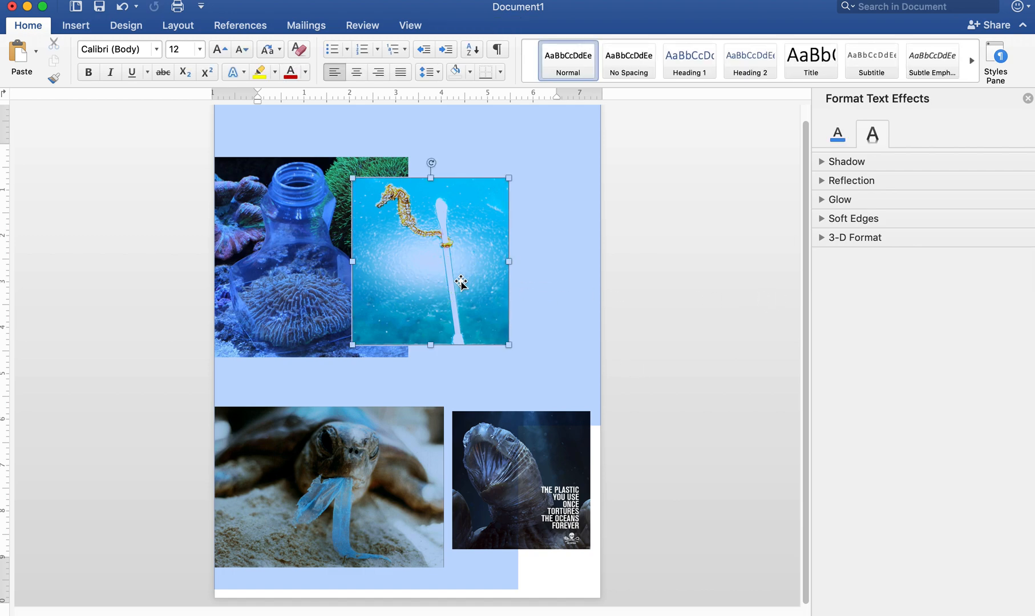
pyautogui.rightClick(463, 284)
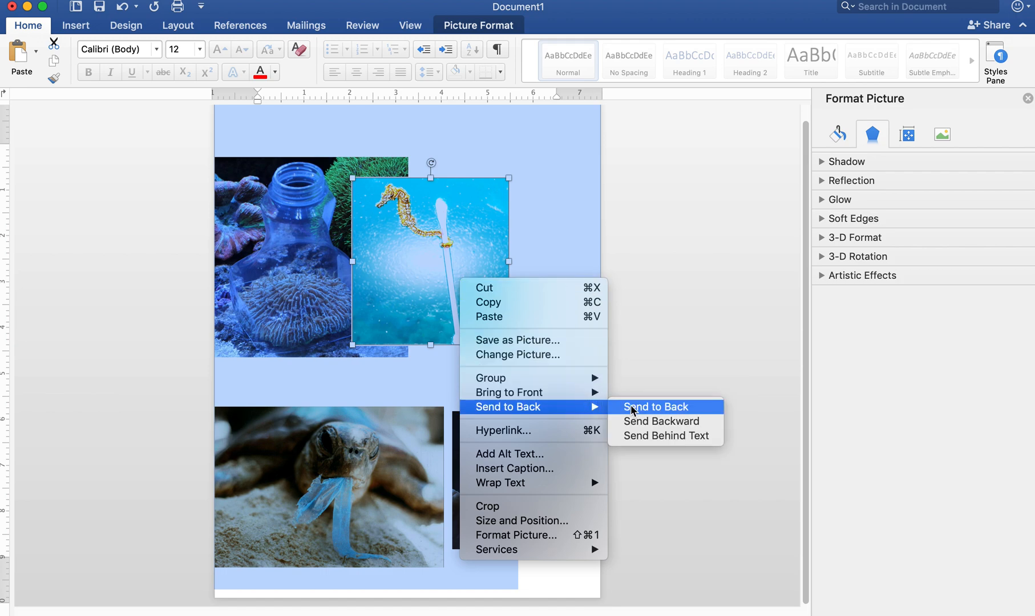
pyautogui.click(656, 407)
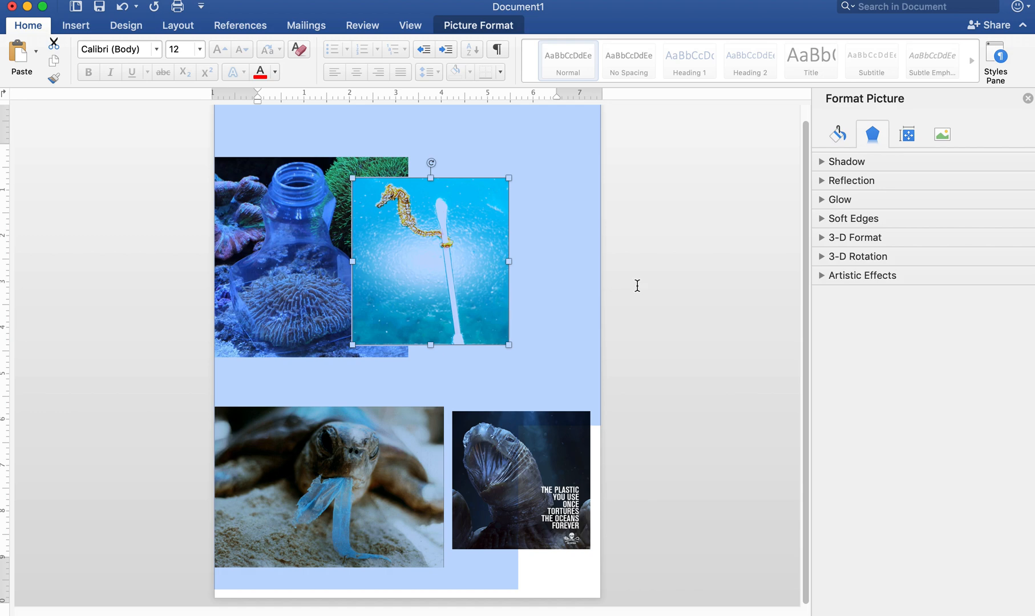